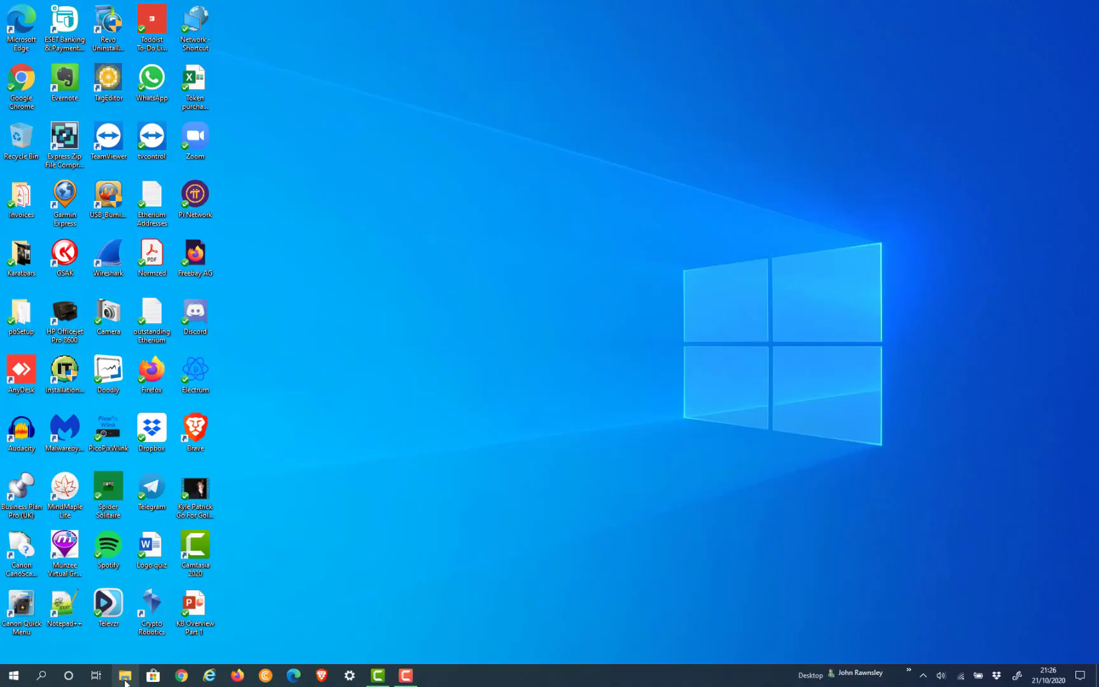
pyautogui.moveTo(124, 676)
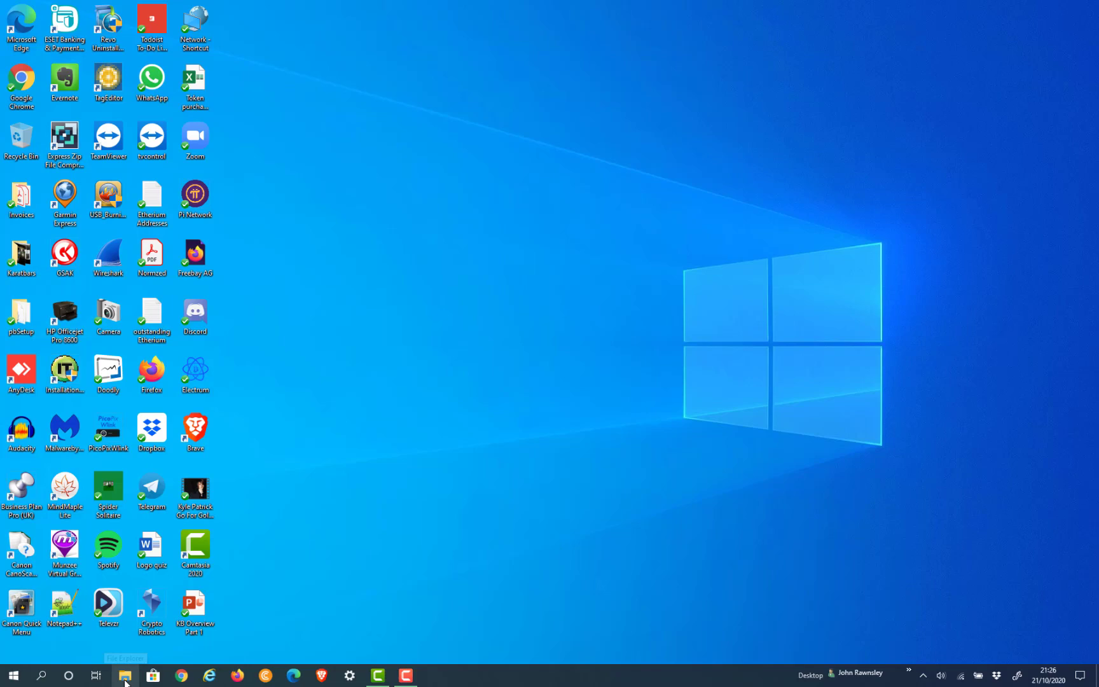
# Launch File Explorer from the taskbar to show Quick access.
pyautogui.click(125, 675)
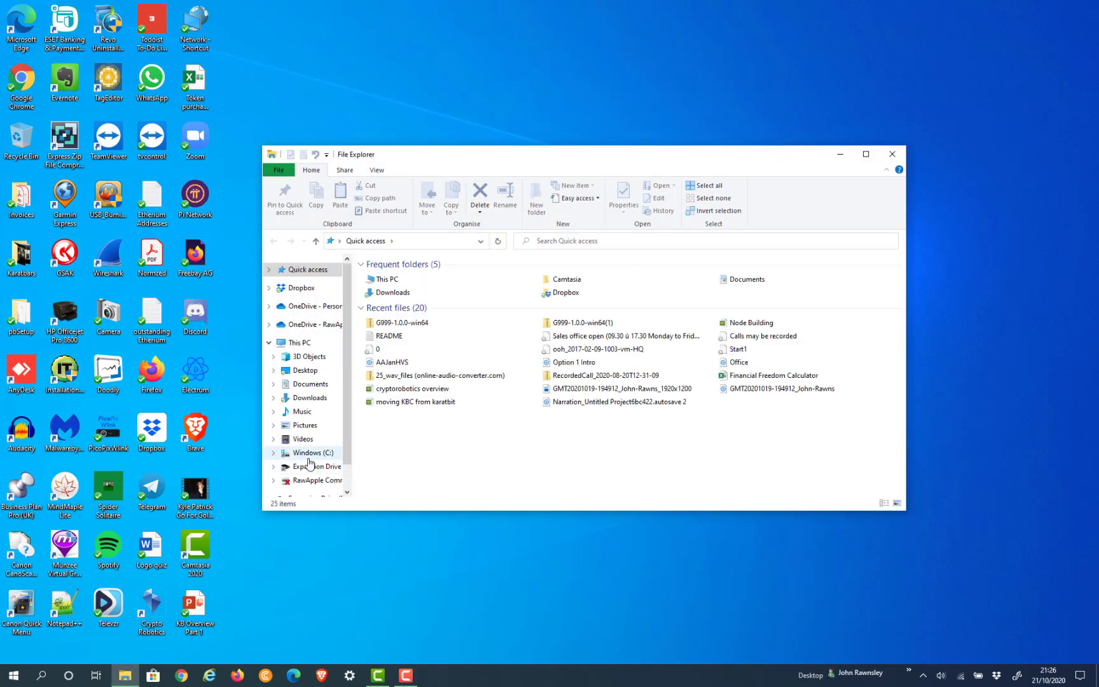
# Navigate to the user's personal folder under C:\Users.
pyautogui.click(306, 453)
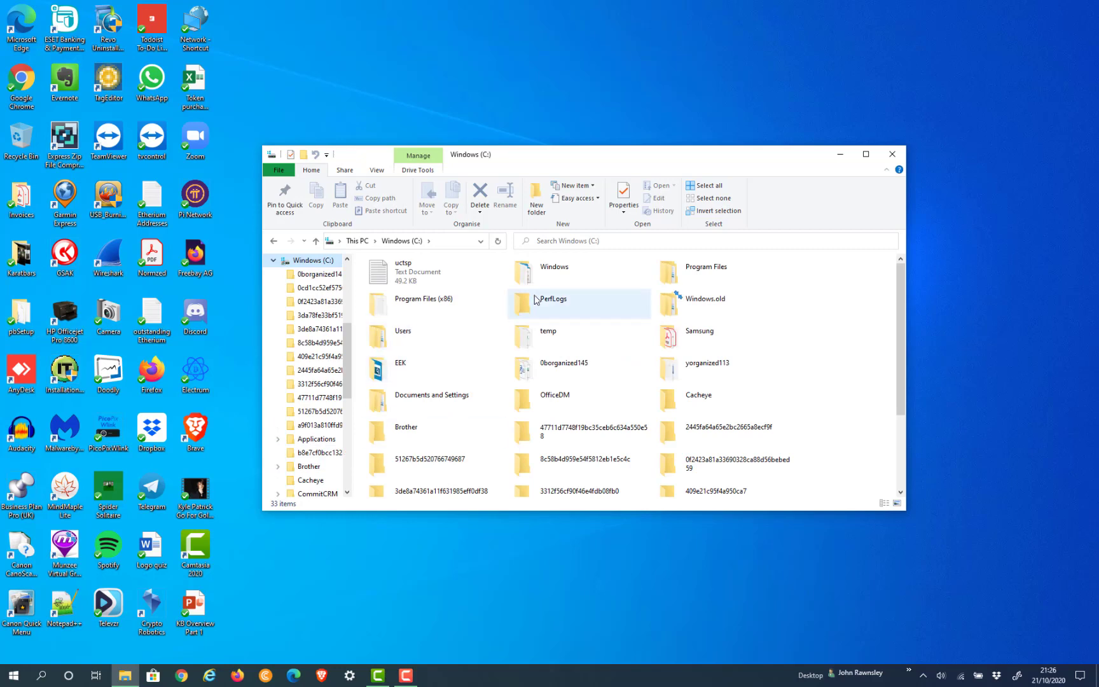
pyautogui.doubleClick(403, 331)
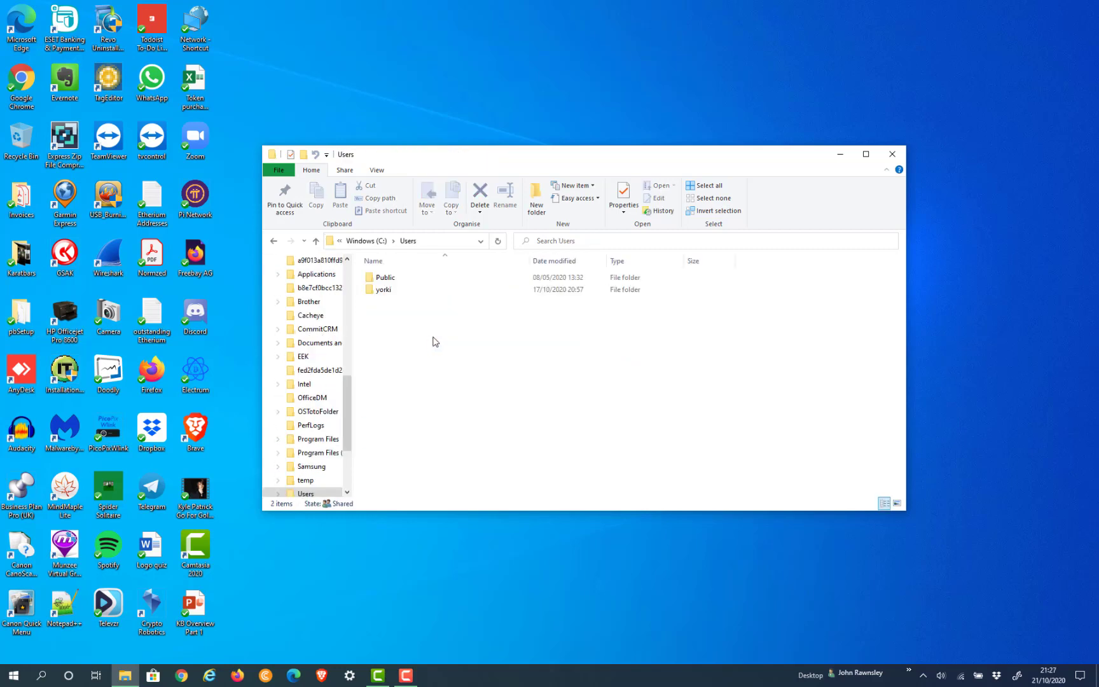
pyautogui.doubleClick(383, 289)
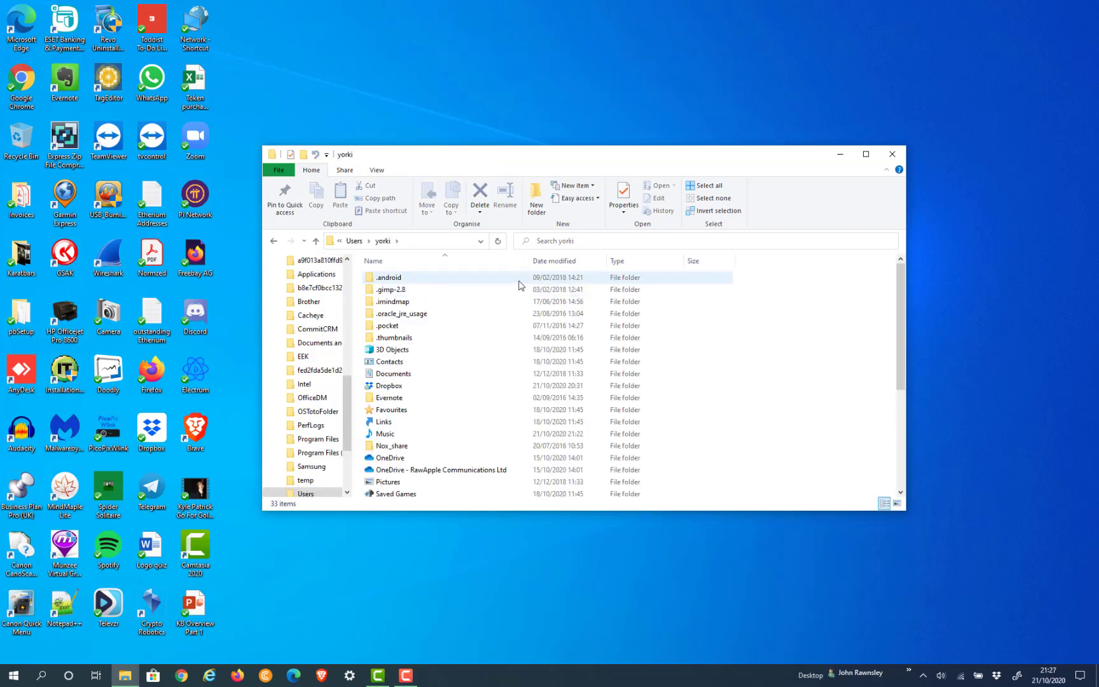
# Go into AppData\Roaming via the address bar and select the G999 folder.
pyautogui.click(411, 241)
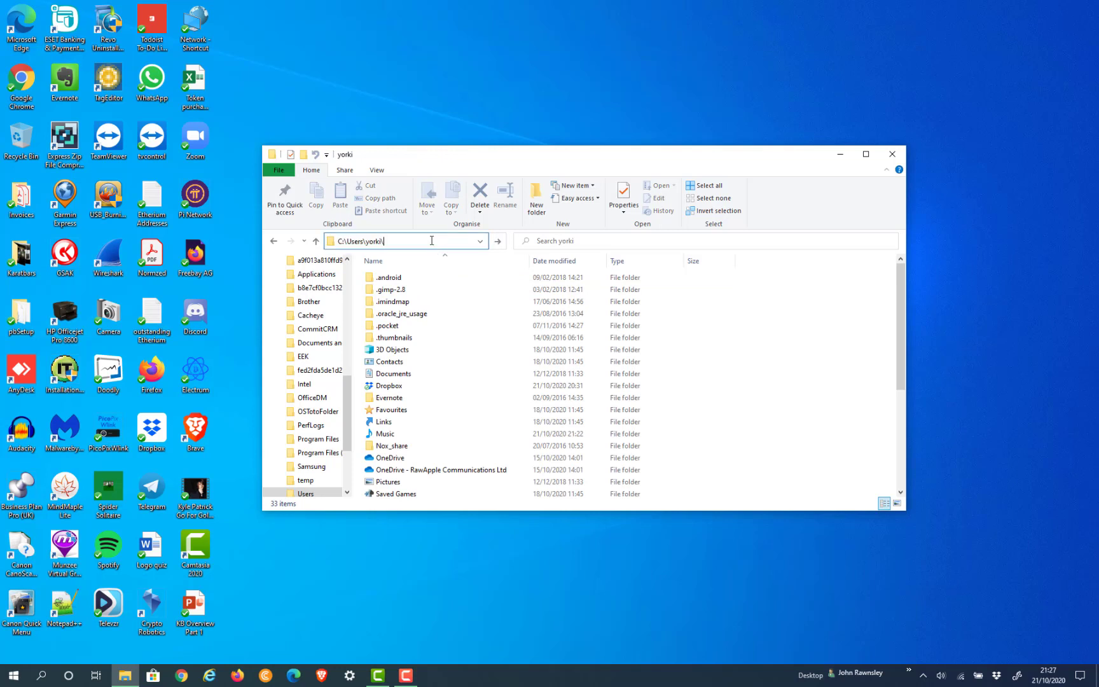
pyautogui.write('AppData')
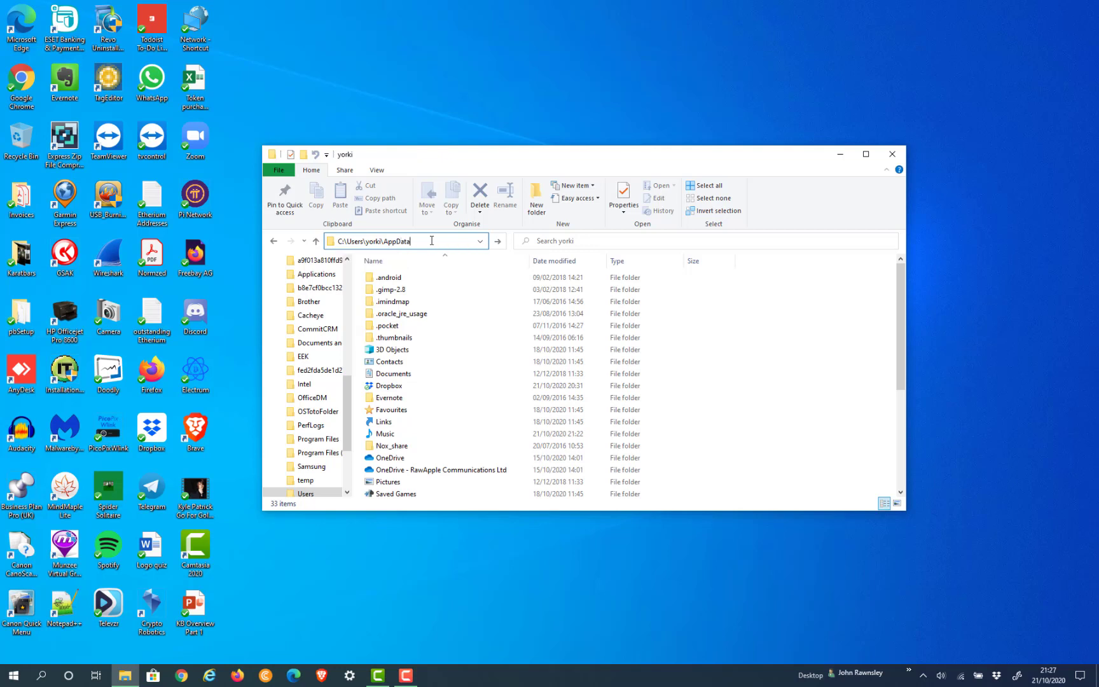
pyautogui.press('Return')
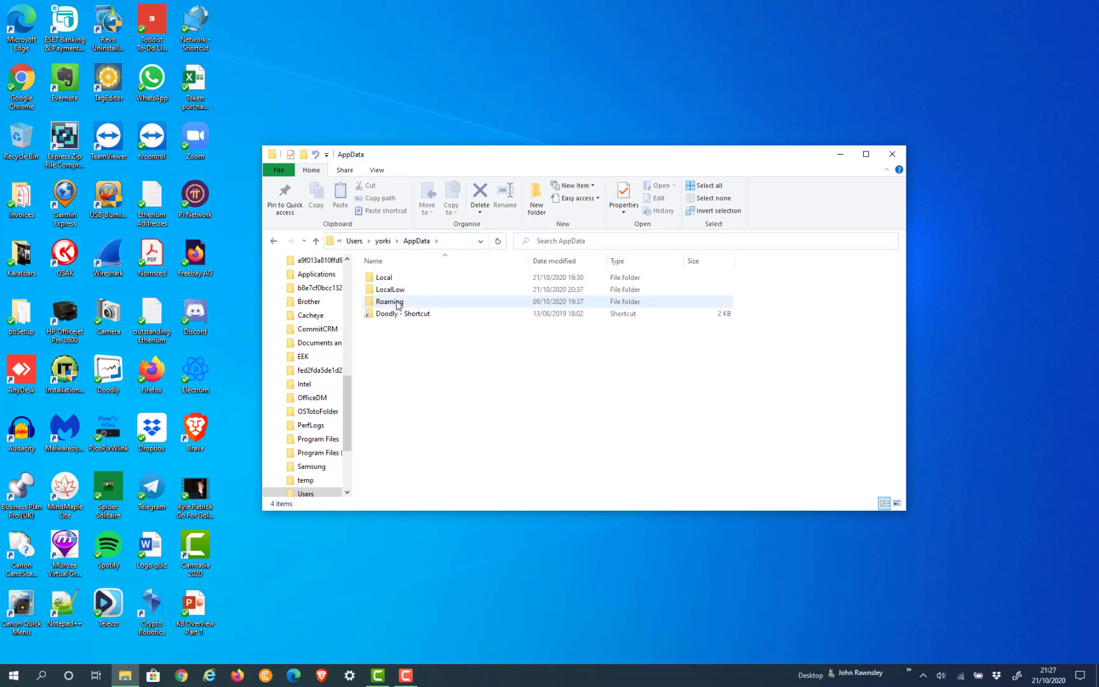
pyautogui.doubleClick(390, 301)
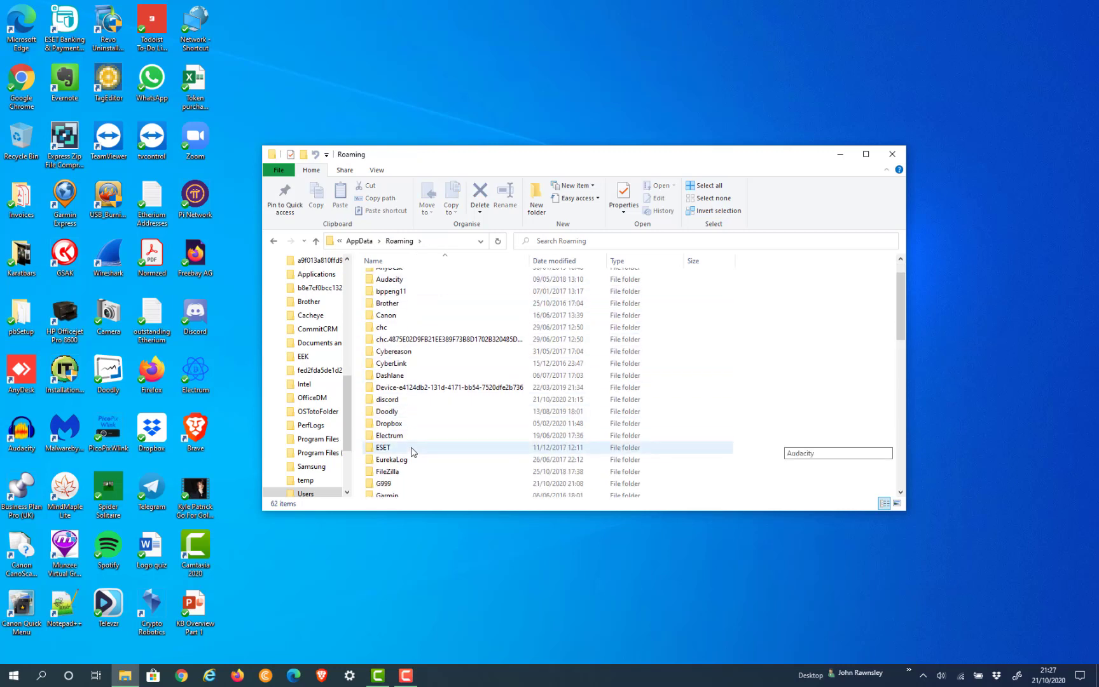
pyautogui.click(384, 445)
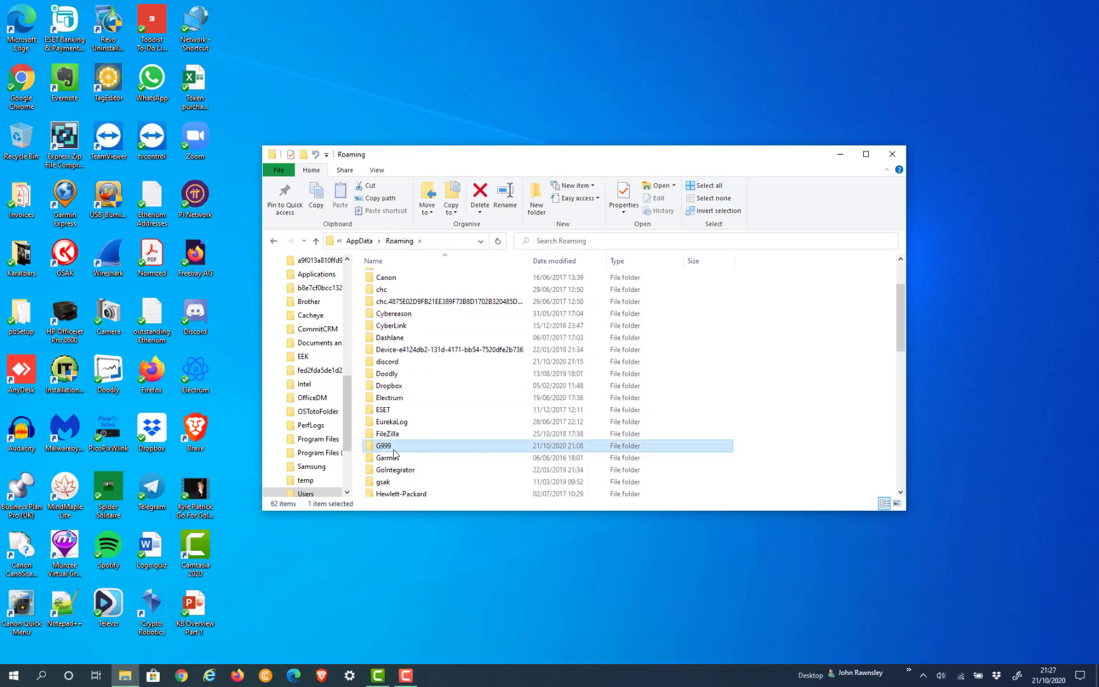
pyautogui.moveTo(383, 445)
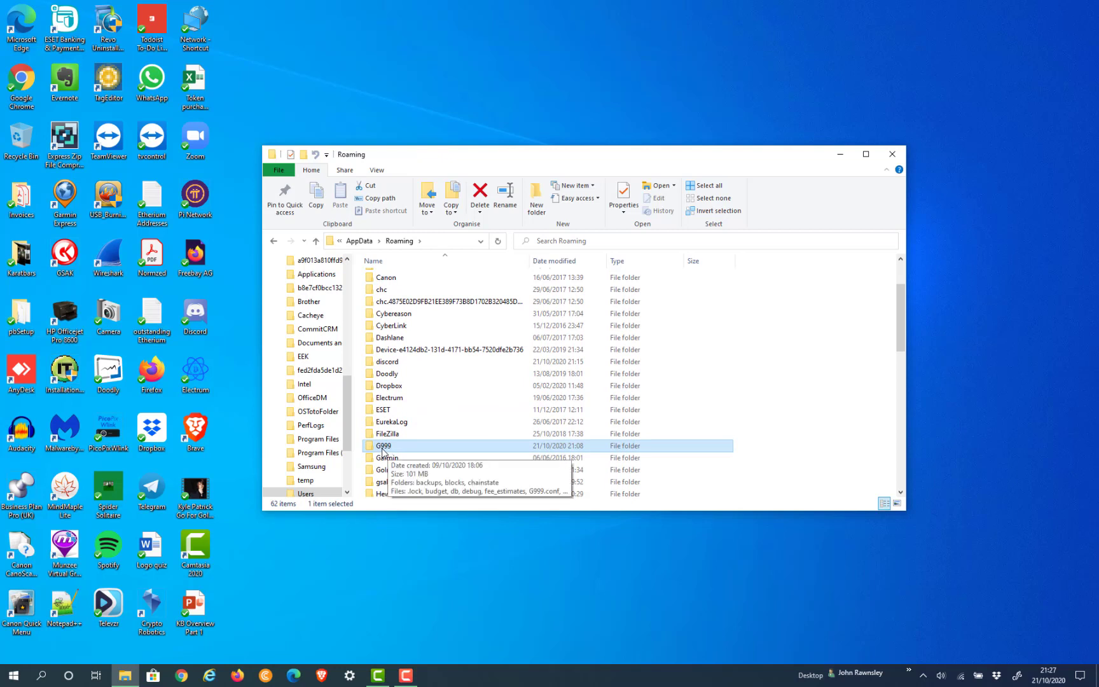
# Inspect the G999 data folder's contents, then delete it from Roaming.
pyautogui.doubleClick(384, 446)
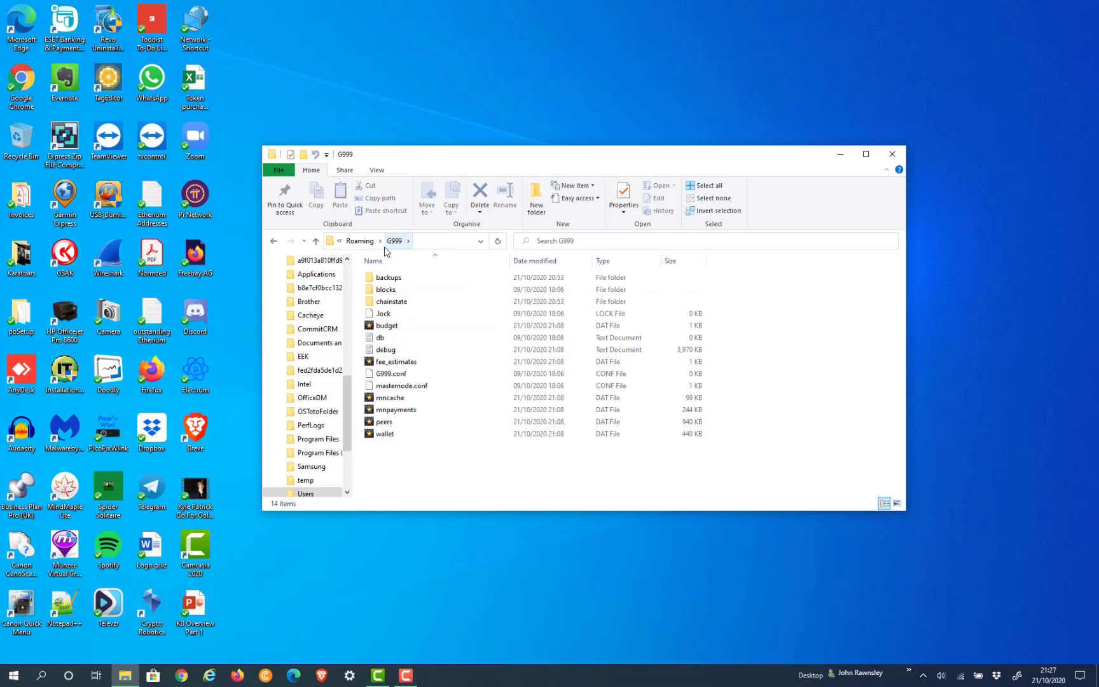
pyautogui.click(358, 241)
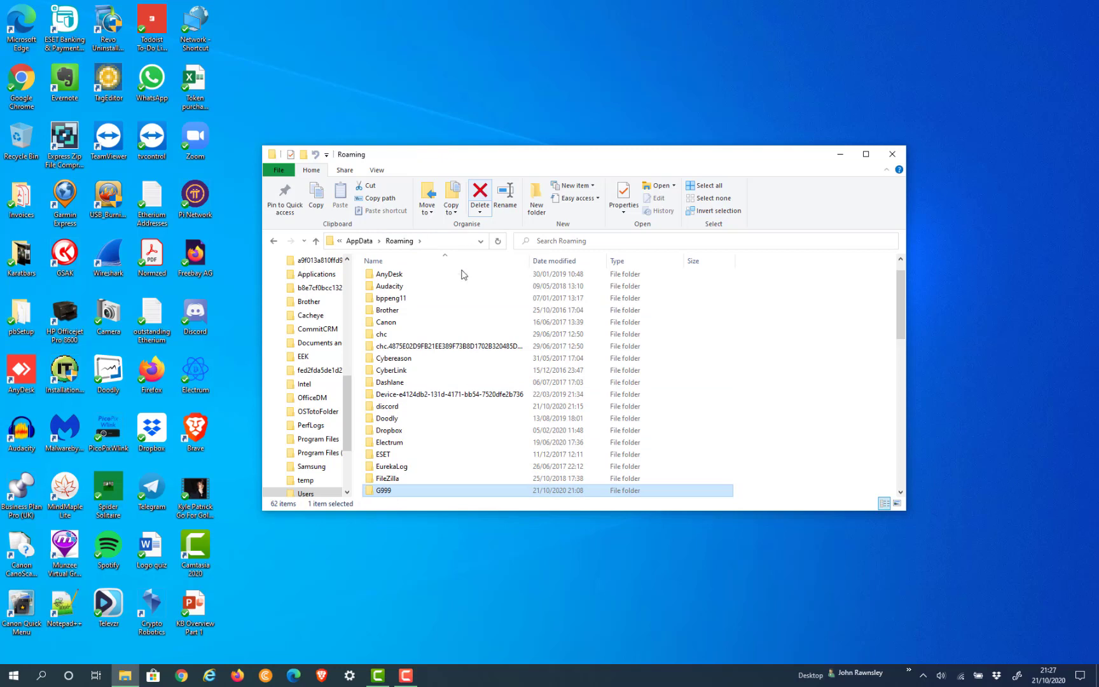
pyautogui.click(480, 194)
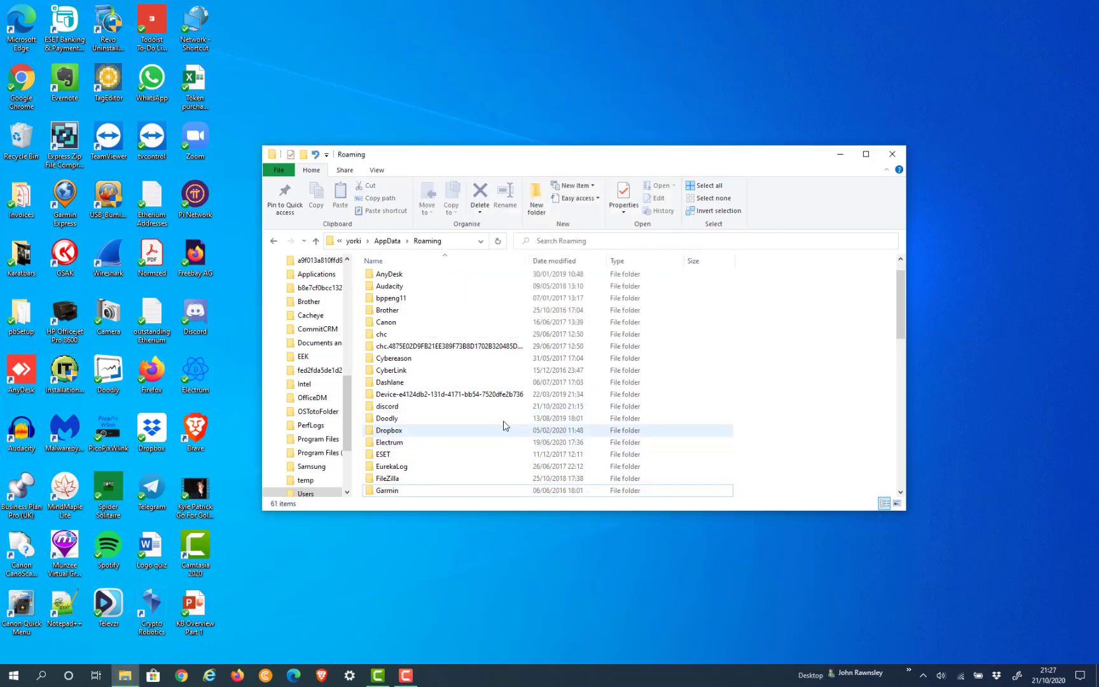
pyautogui.moveTo(473, 394)
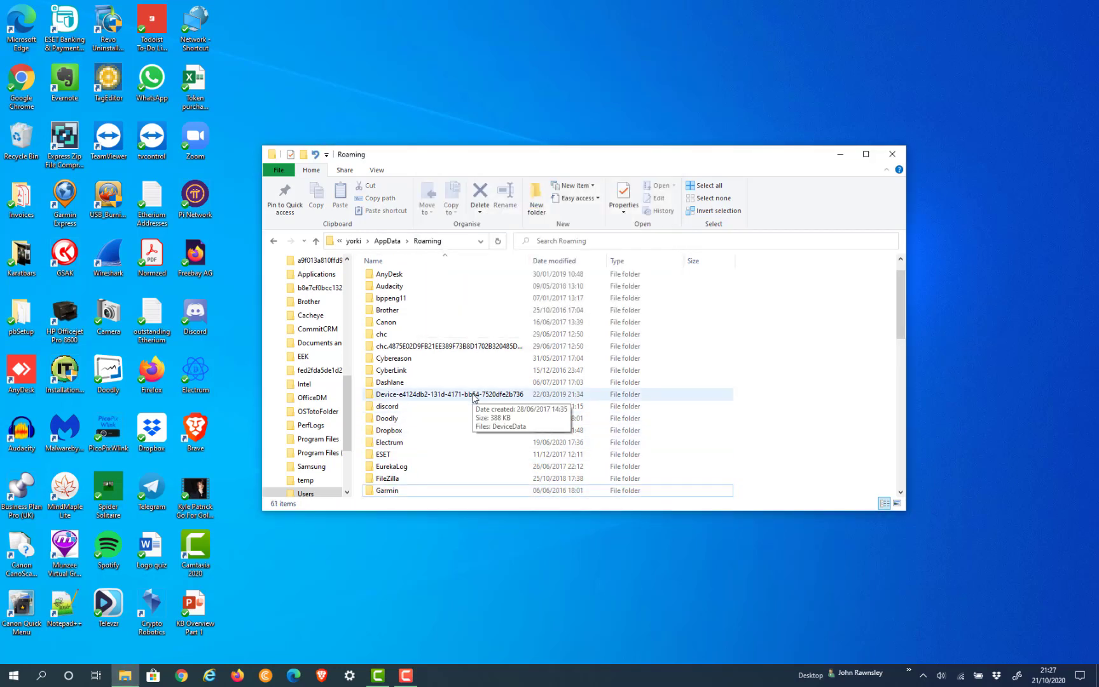
pyautogui.moveTo(506, 370)
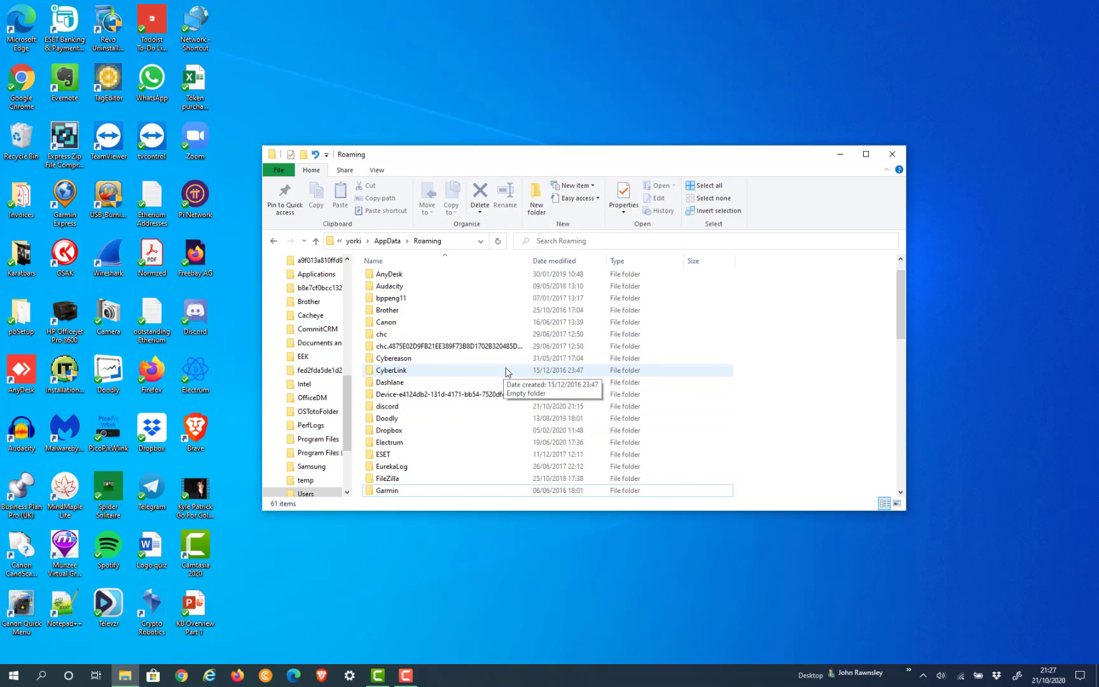
pyautogui.scroll(-3)
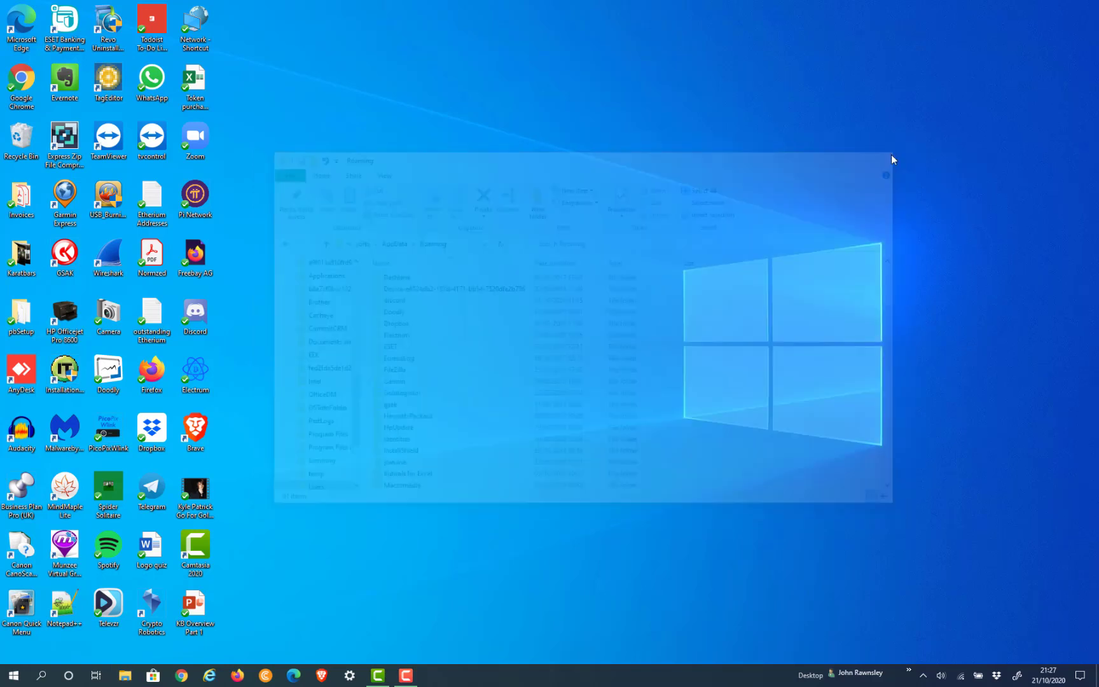
# Reopen File Explorer on Windows (C:) and create a new folder named G999.
pyautogui.click(125, 675)
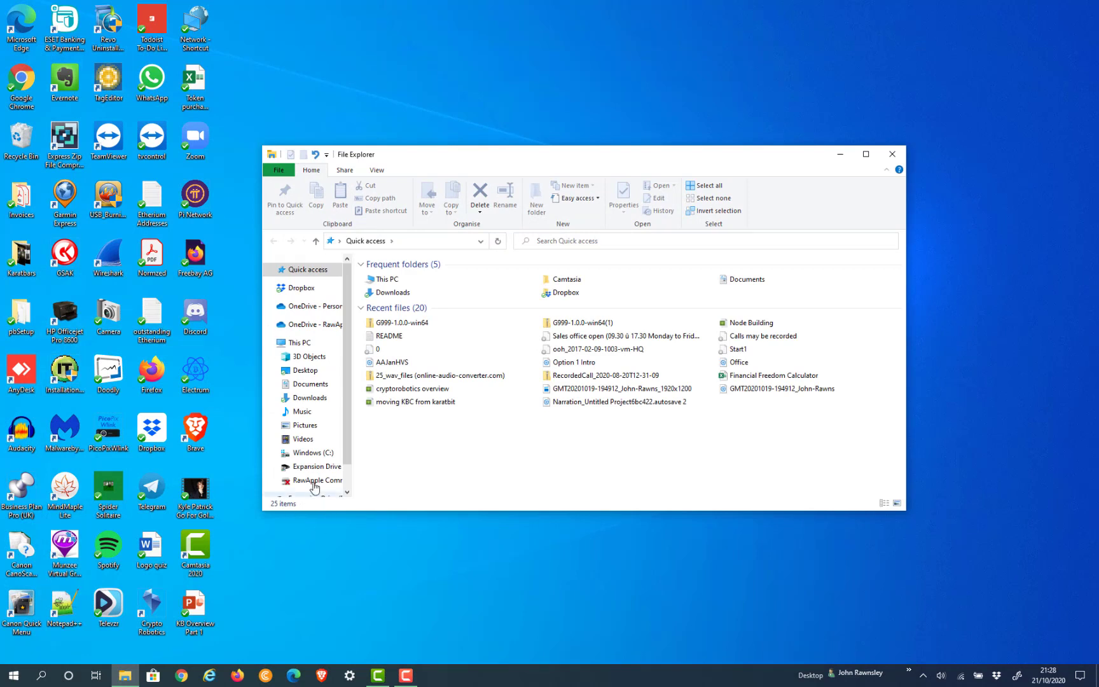
pyautogui.click(309, 452)
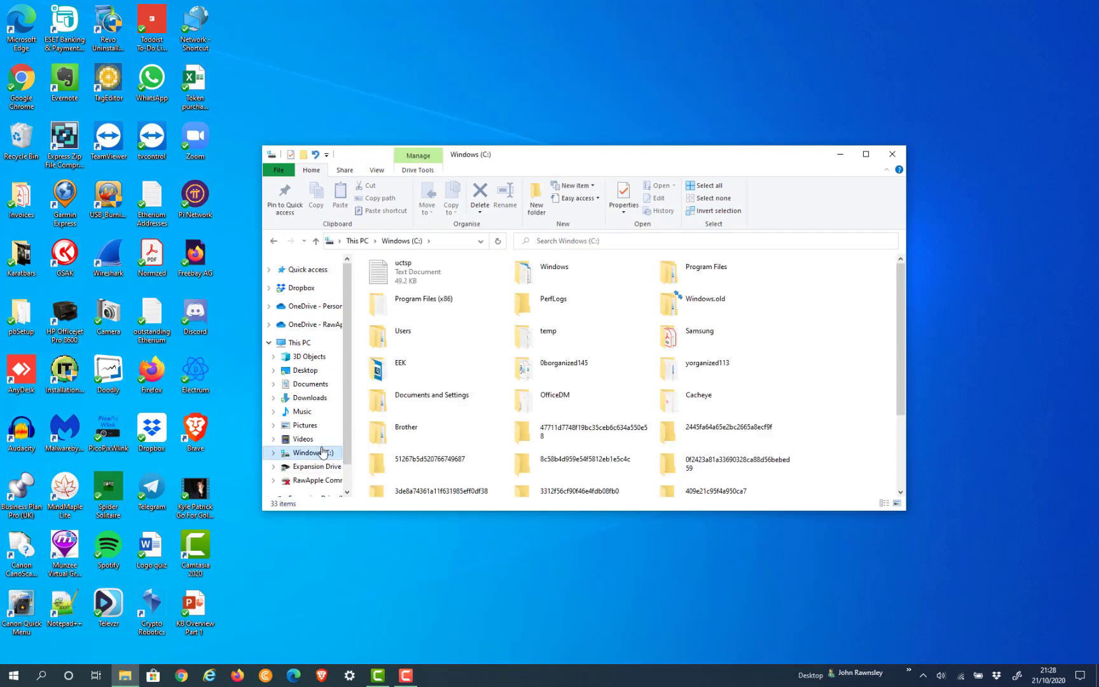
pyautogui.moveTo(474, 288)
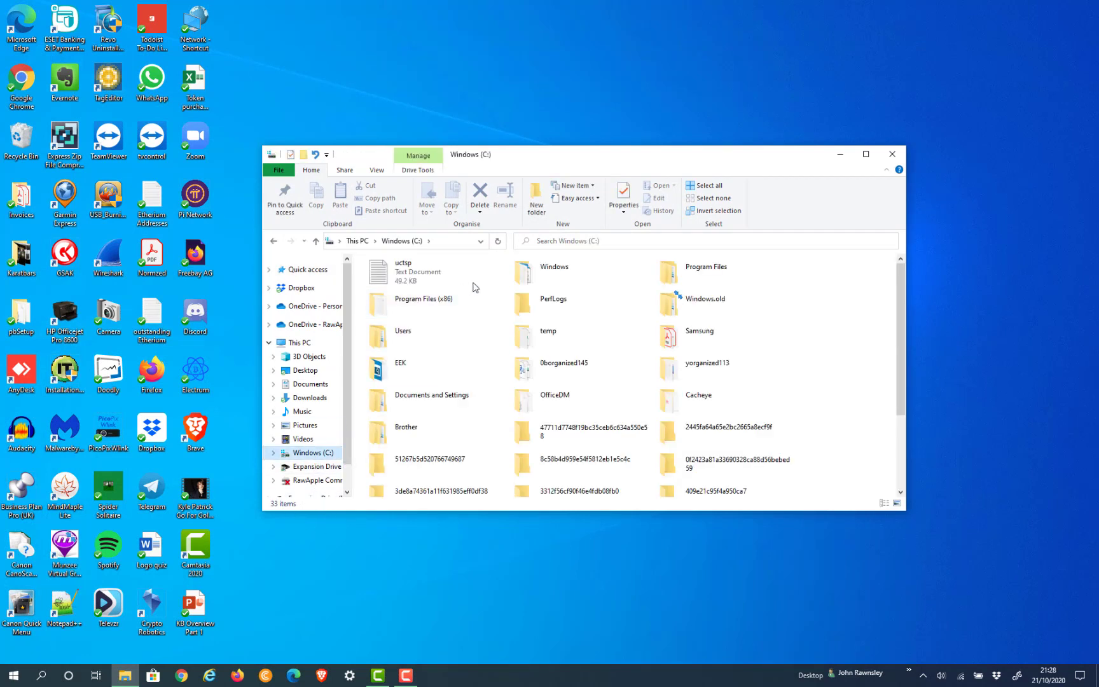
pyautogui.moveTo(536, 200)
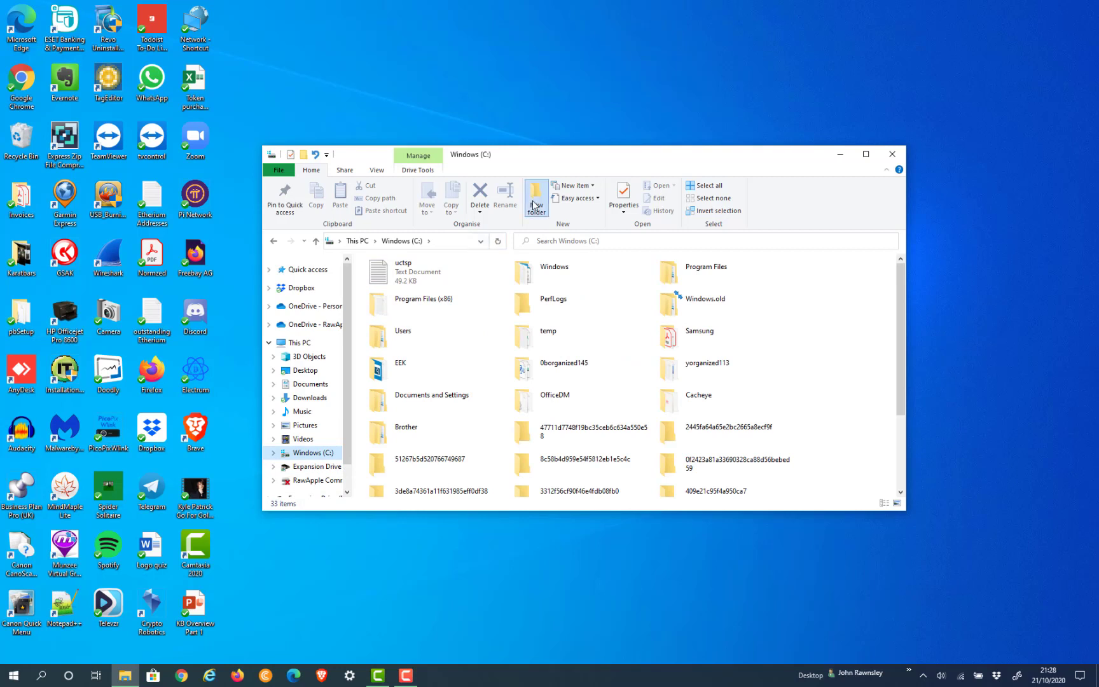
pyautogui.click(535, 196)
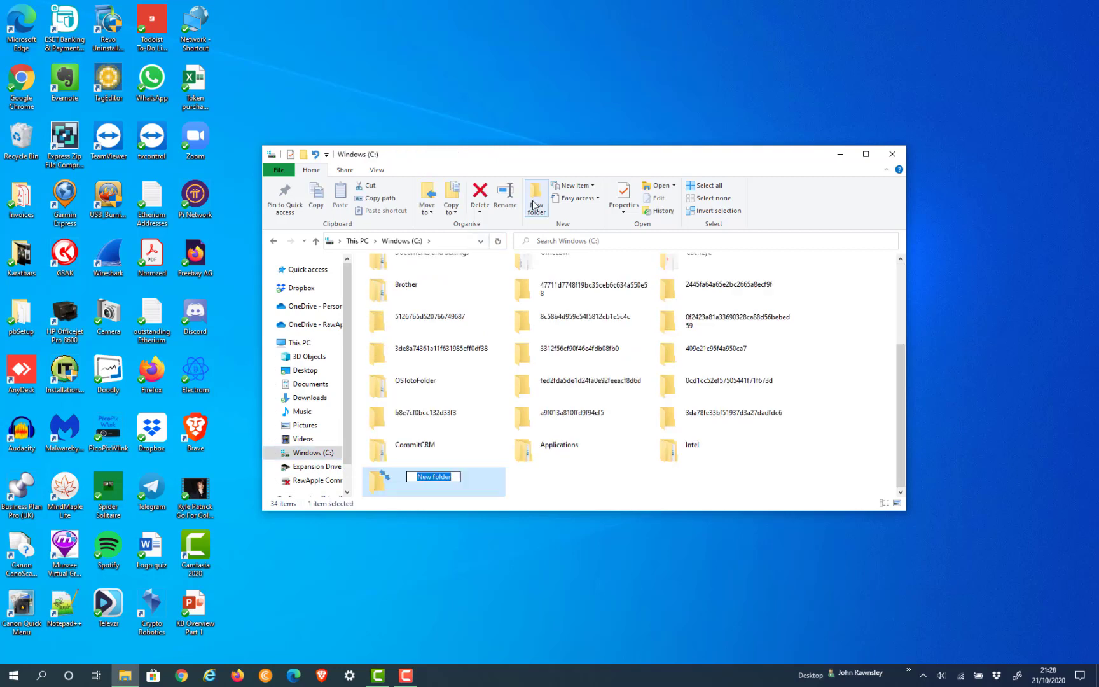
pyautogui.write('G999')
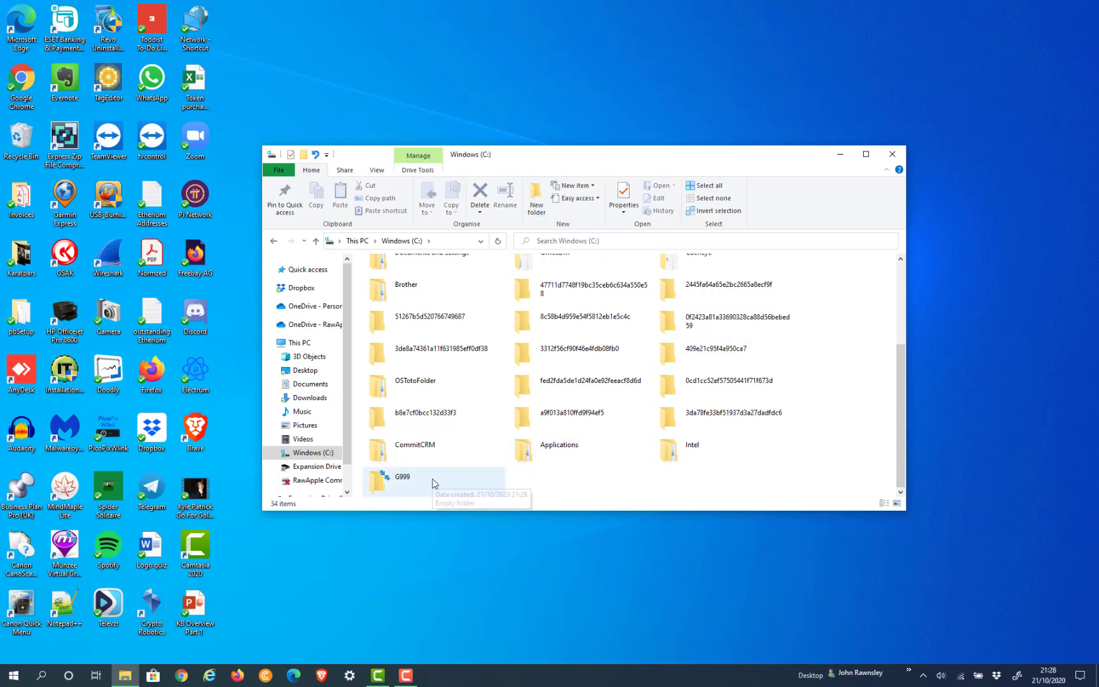
# Inside G999, create a subfolder named data and open it.
pyautogui.doubleClick(401, 477)
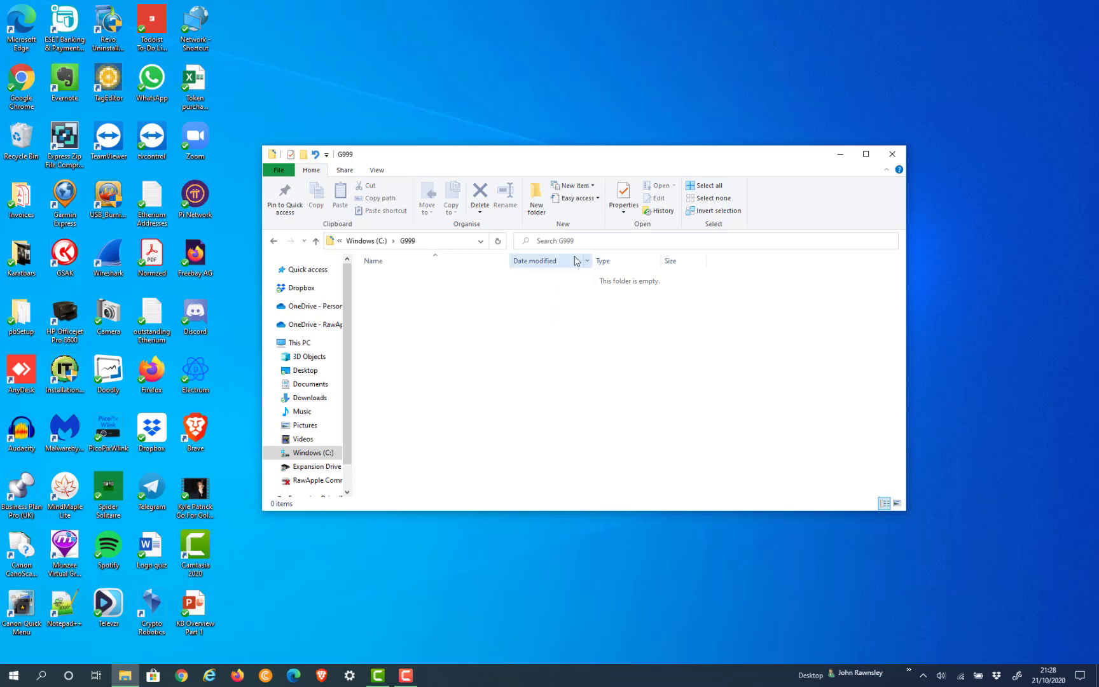
pyautogui.click(537, 198)
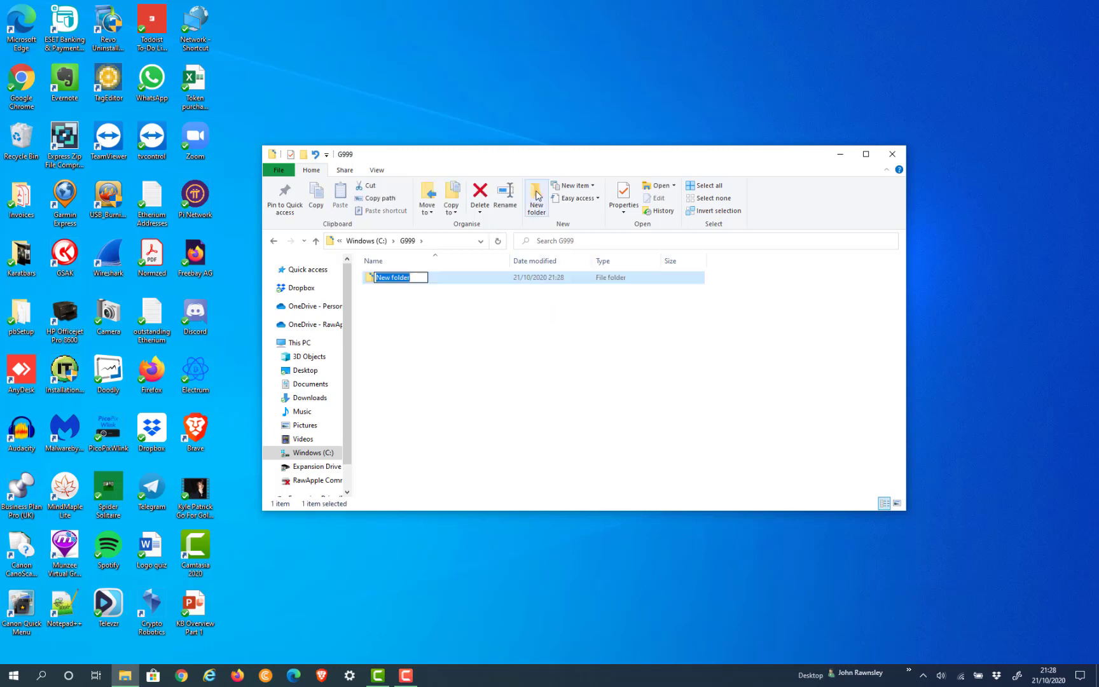
pyautogui.write('data')
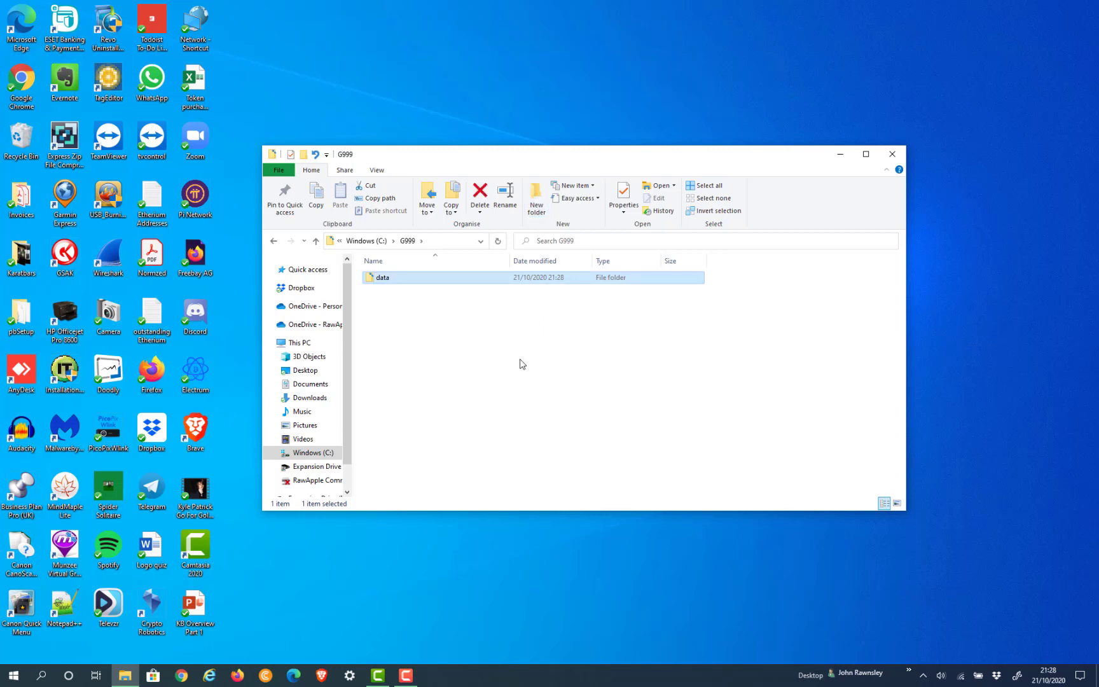
pyautogui.doubleClick(382, 277)
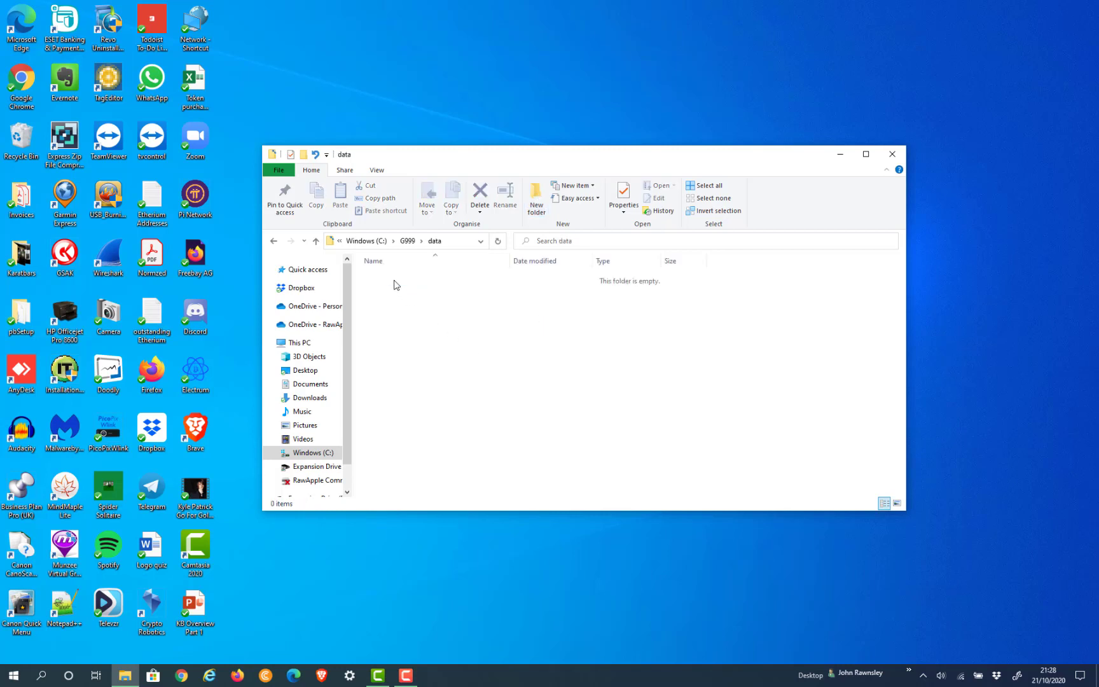
pyautogui.moveTo(412, 298)
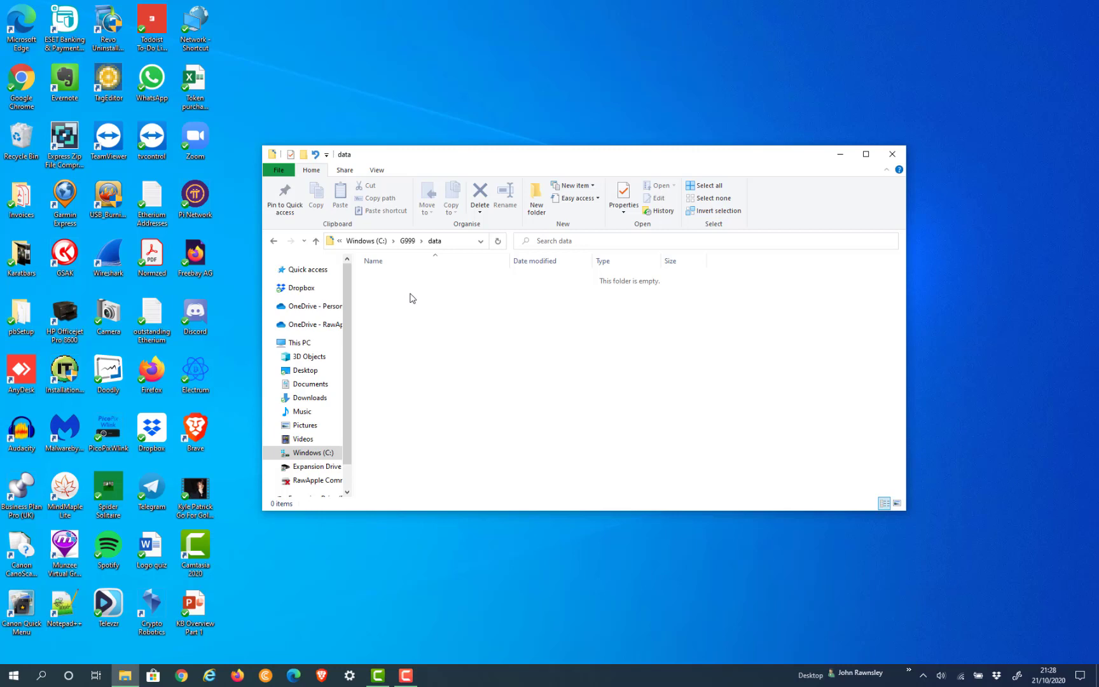
pyautogui.moveTo(884, 185)
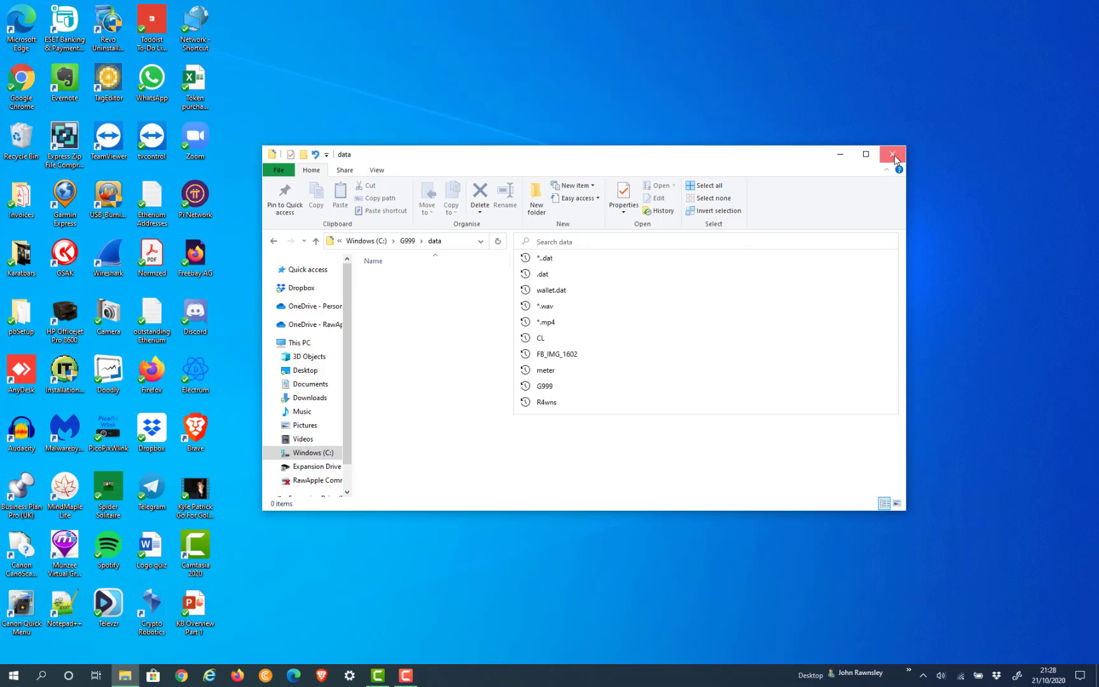
# Close the File Explorer window, leaving the desktop.
pyautogui.click(893, 153)
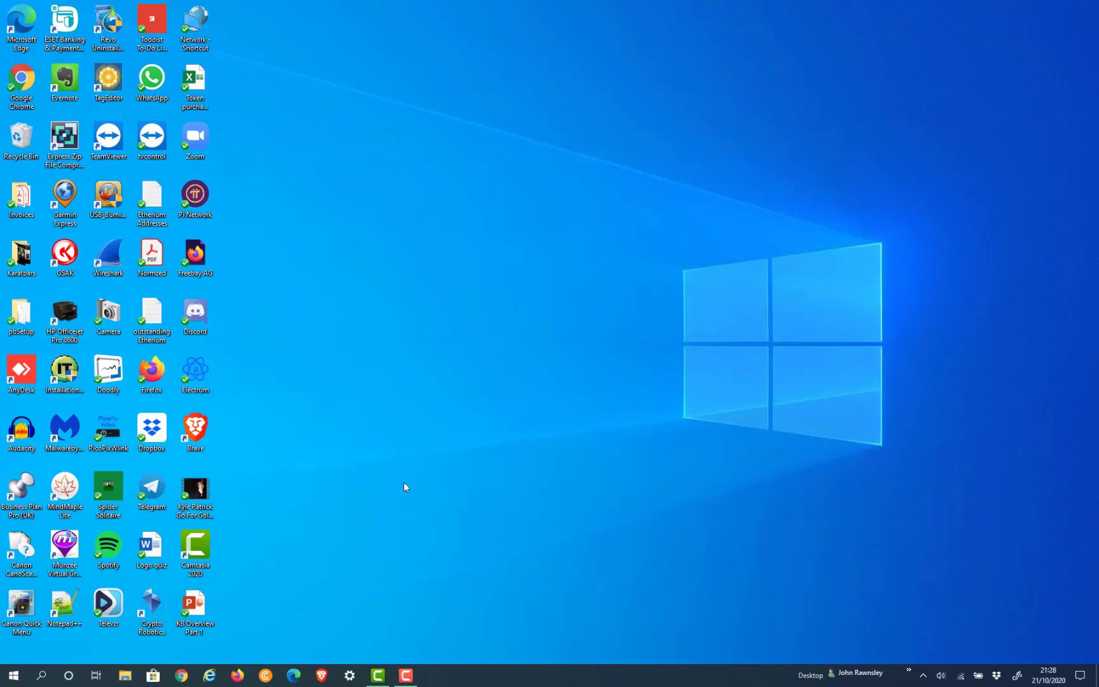
pyautogui.moveTo(343, 616)
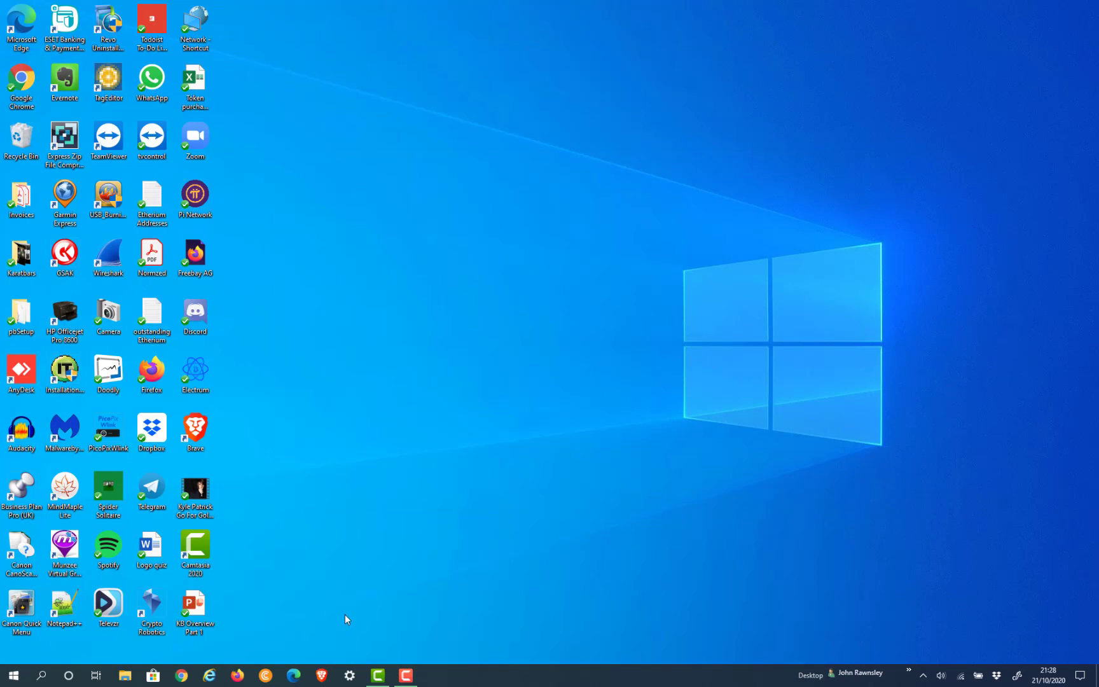
pyautogui.moveTo(180, 675)
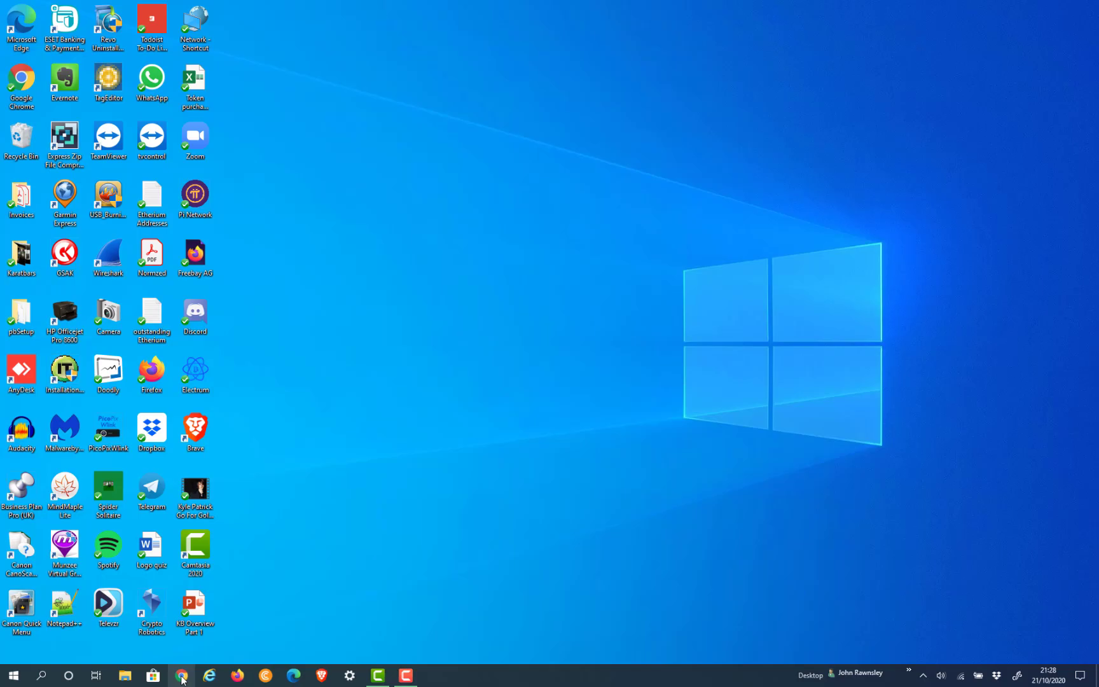
# Launch Chrome and go to the G999 masternodes page on g999main.net.
pyautogui.click(182, 676)
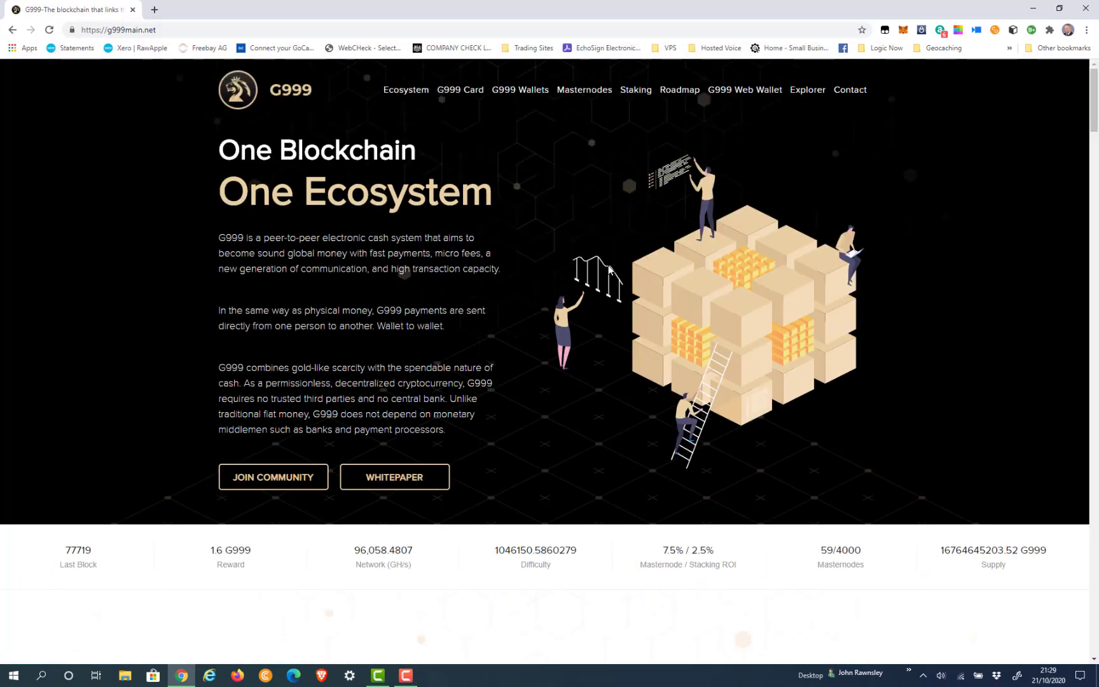
pyautogui.moveTo(520, 89)
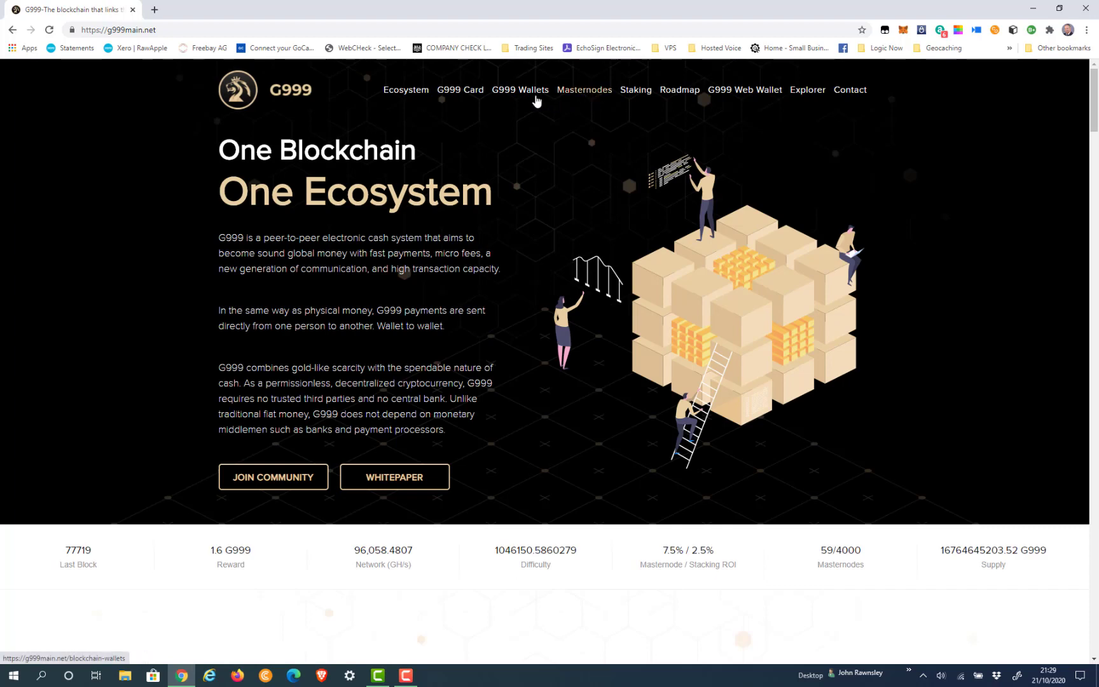
pyautogui.click(584, 90)
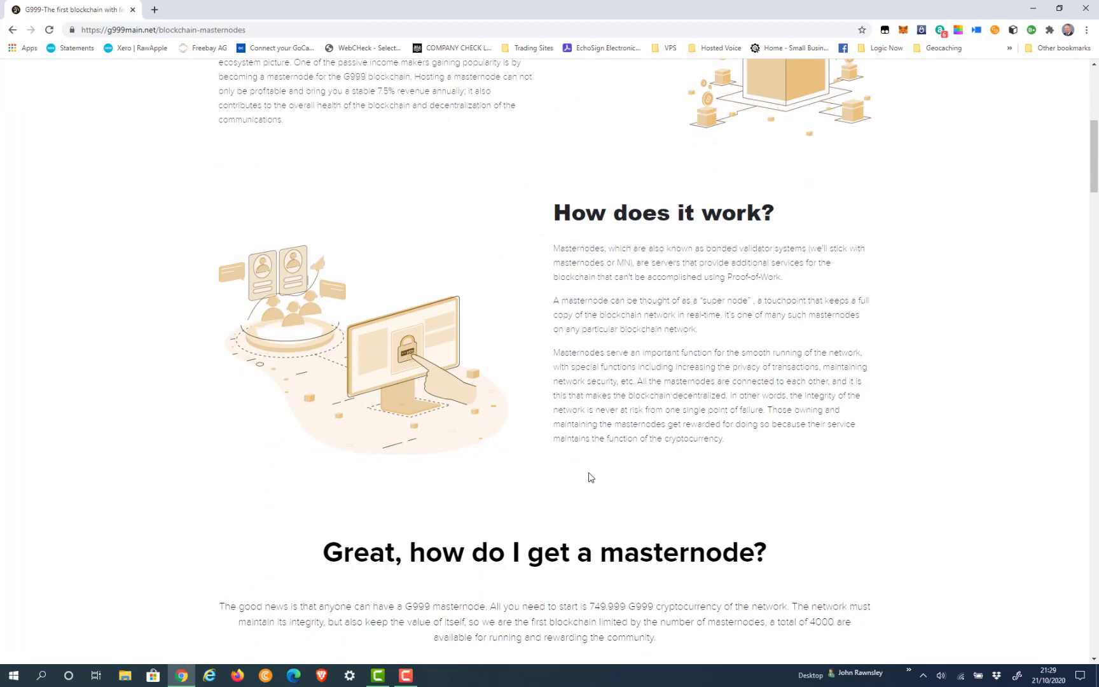
# Scroll to the main wallet install steps and select the G999\data path in the guide.
pyautogui.scroll(-3)
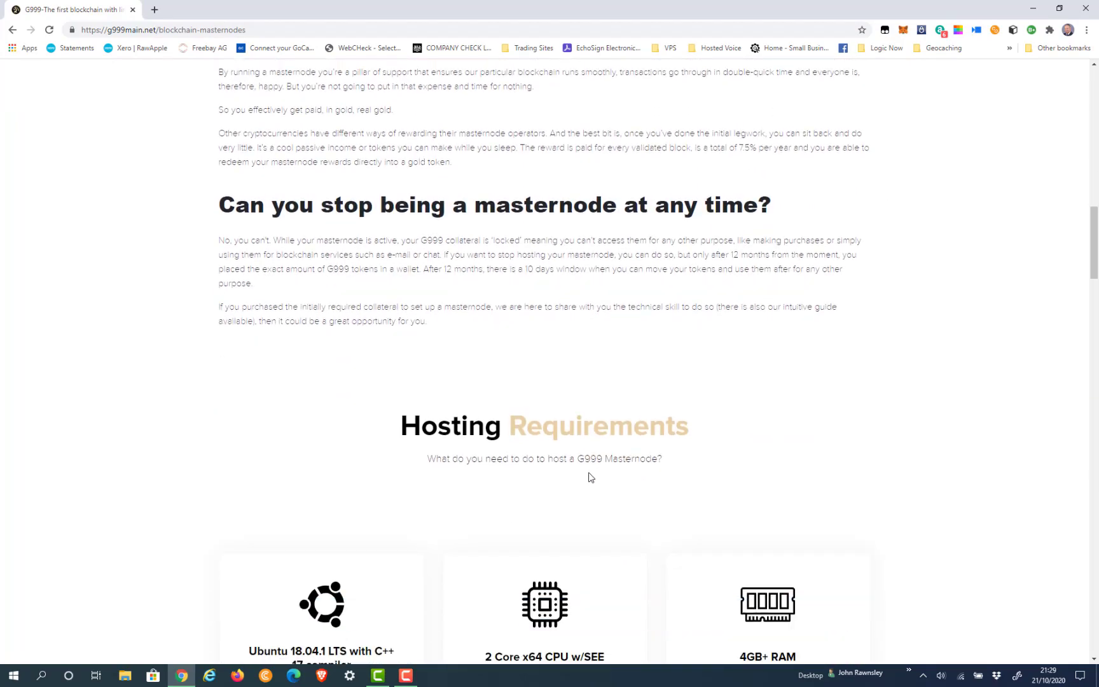
pyautogui.scroll(-3)
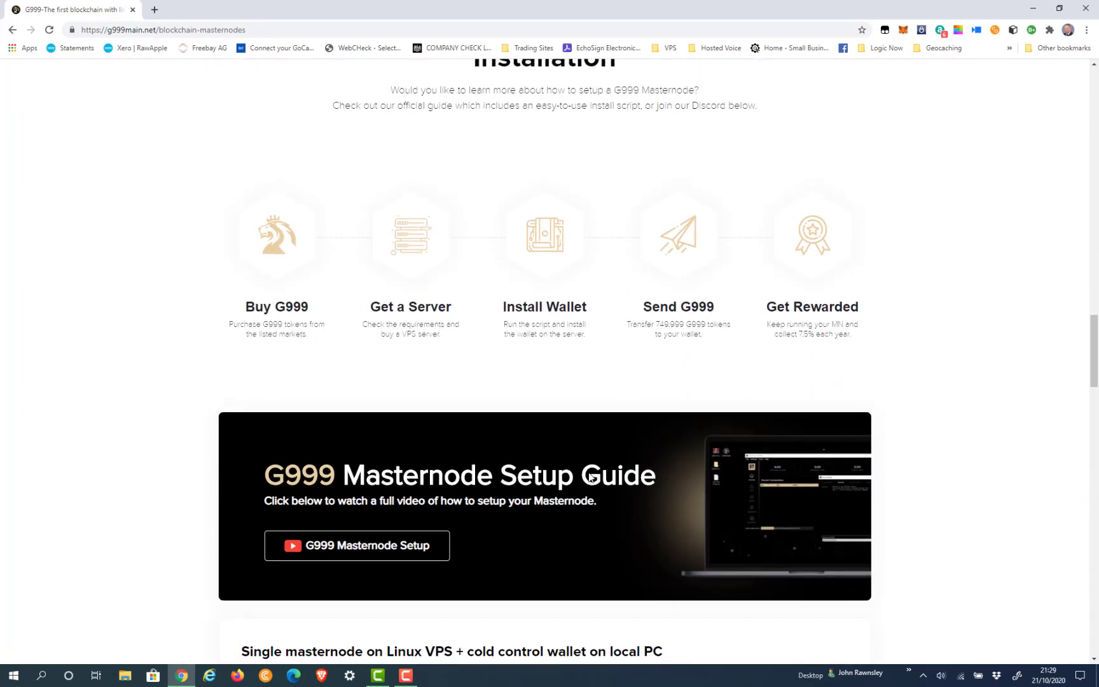
pyautogui.scroll(-3)
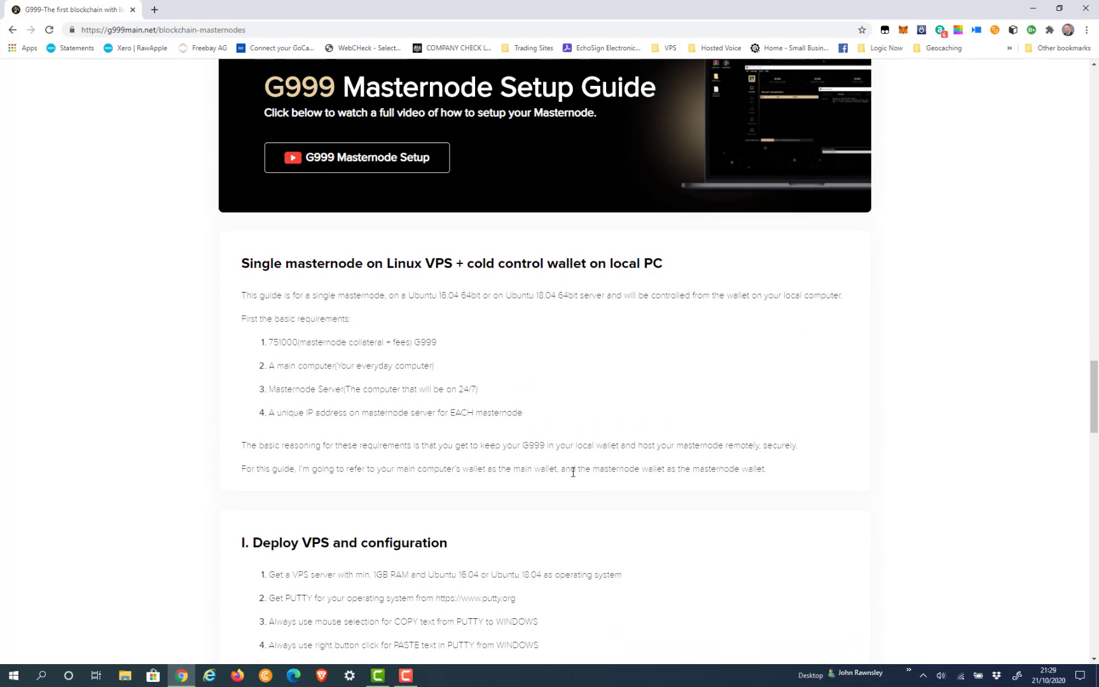
pyautogui.scroll(-3)
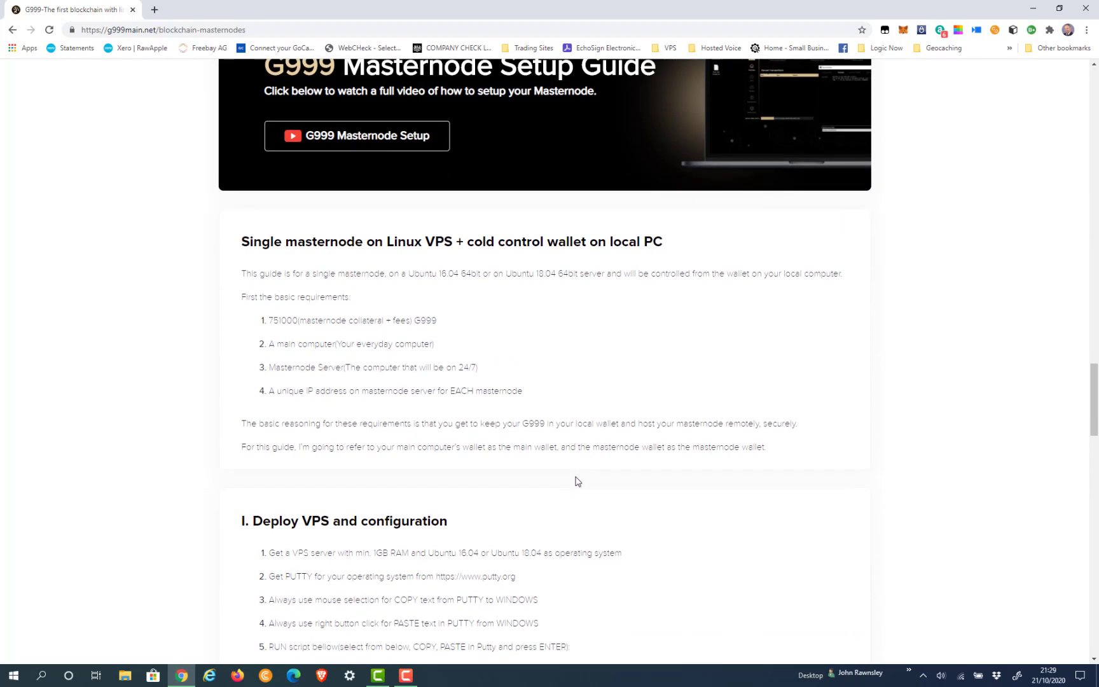
pyautogui.scroll(-3)
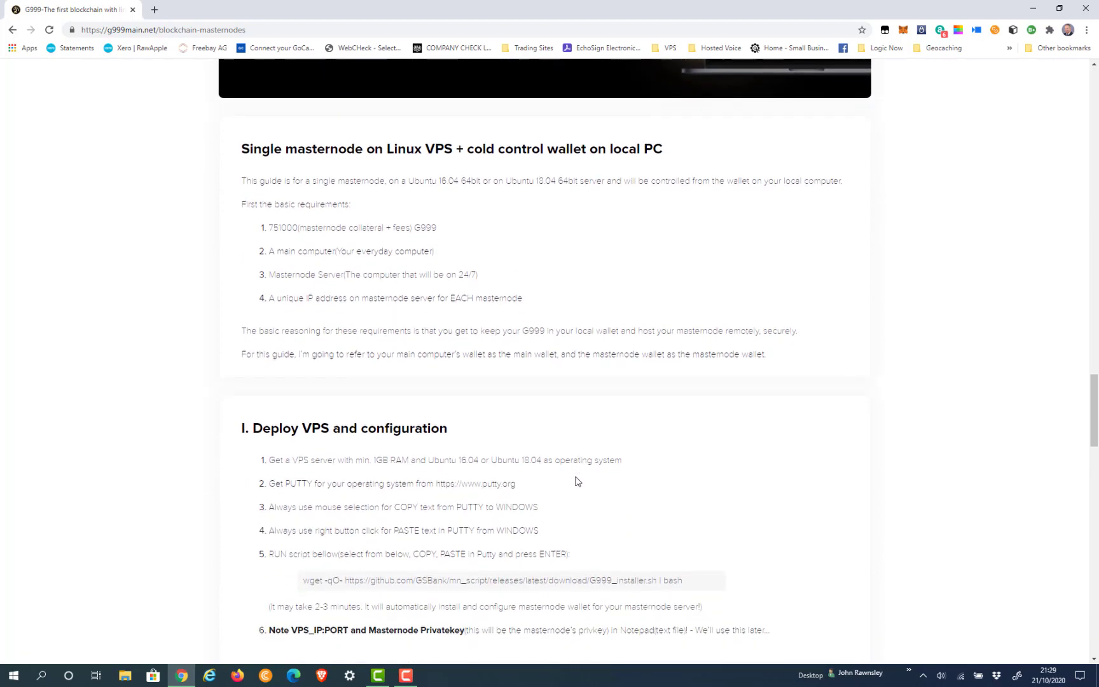
pyautogui.scroll(-3)
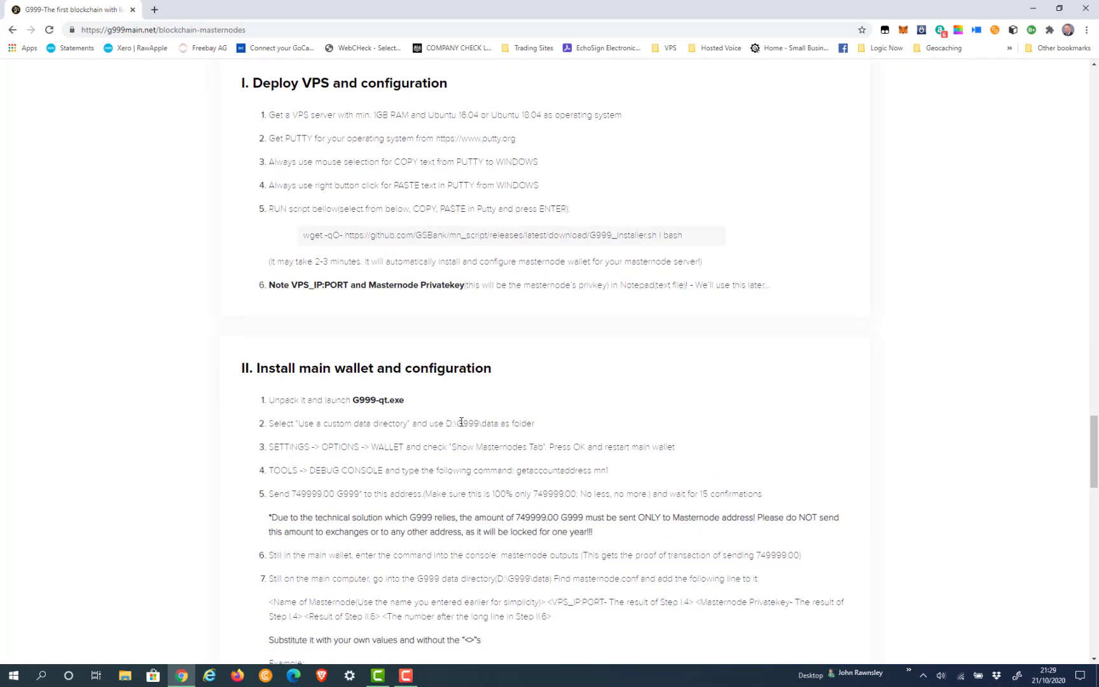
pyautogui.doubleClick(476, 423)
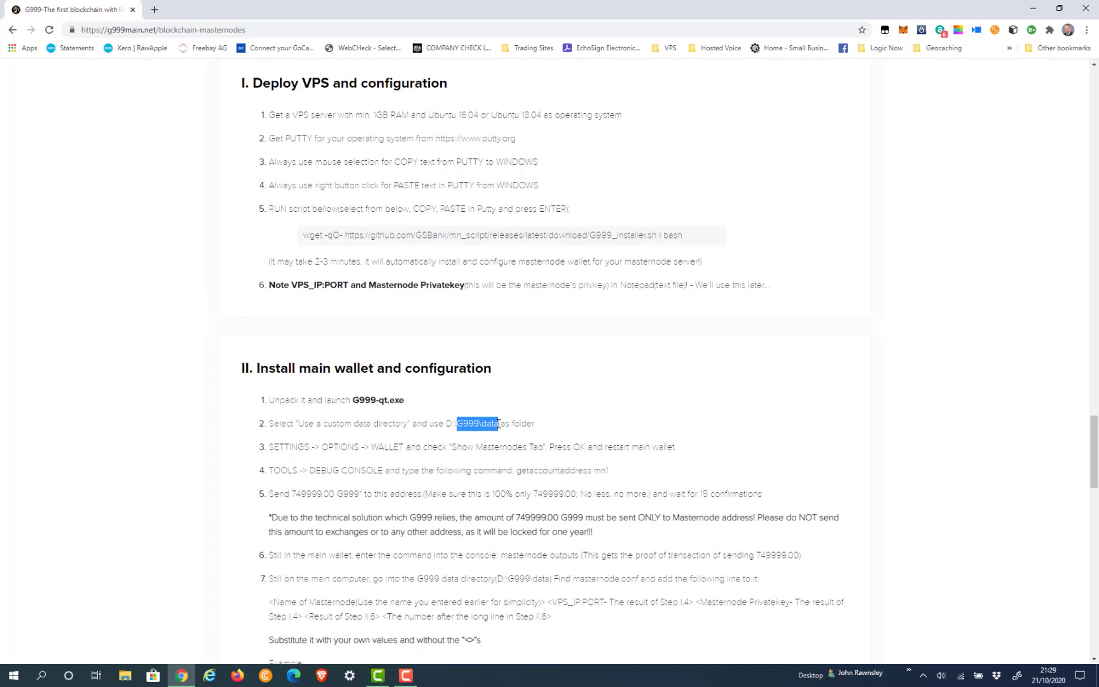
pyautogui.click(595, 423)
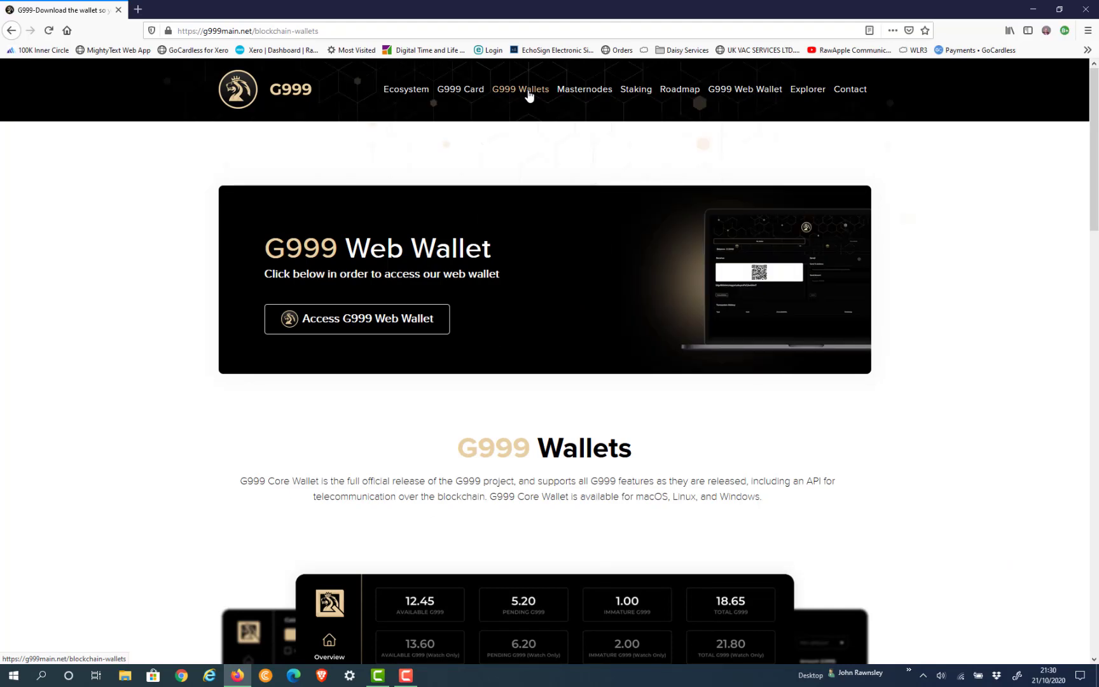
# Open the downloaded G999-1.0.0-win64 zip and browse into the G999-1.0.0 folder.
pyautogui.scroll(-3)
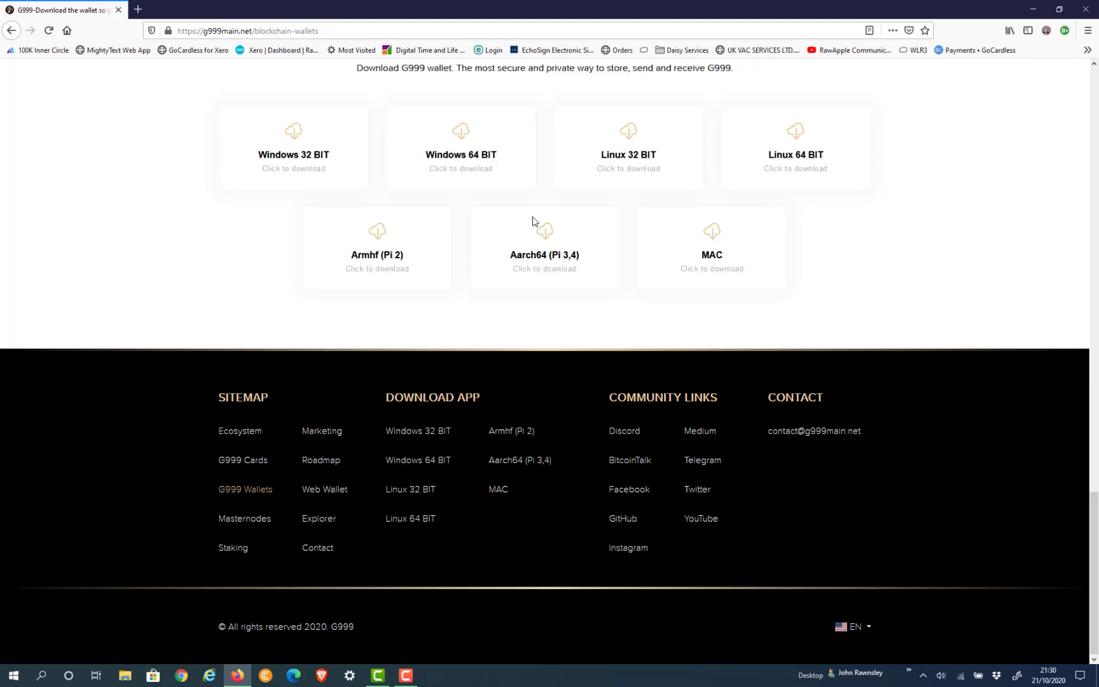
pyautogui.moveTo(457, 174)
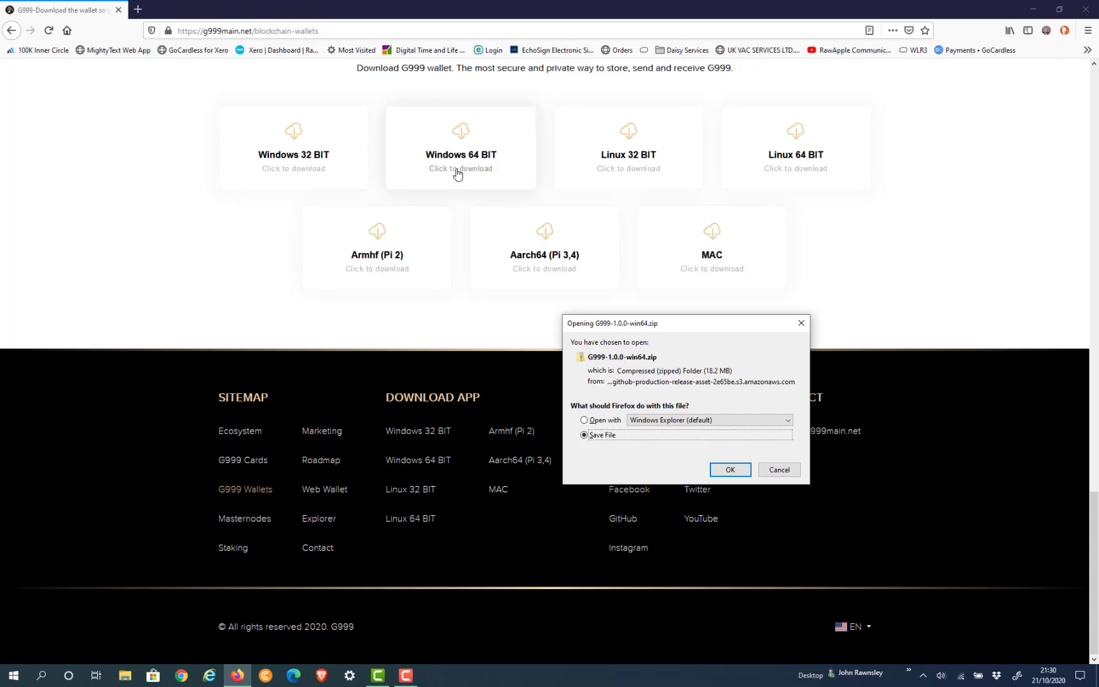
pyautogui.click(729, 469)
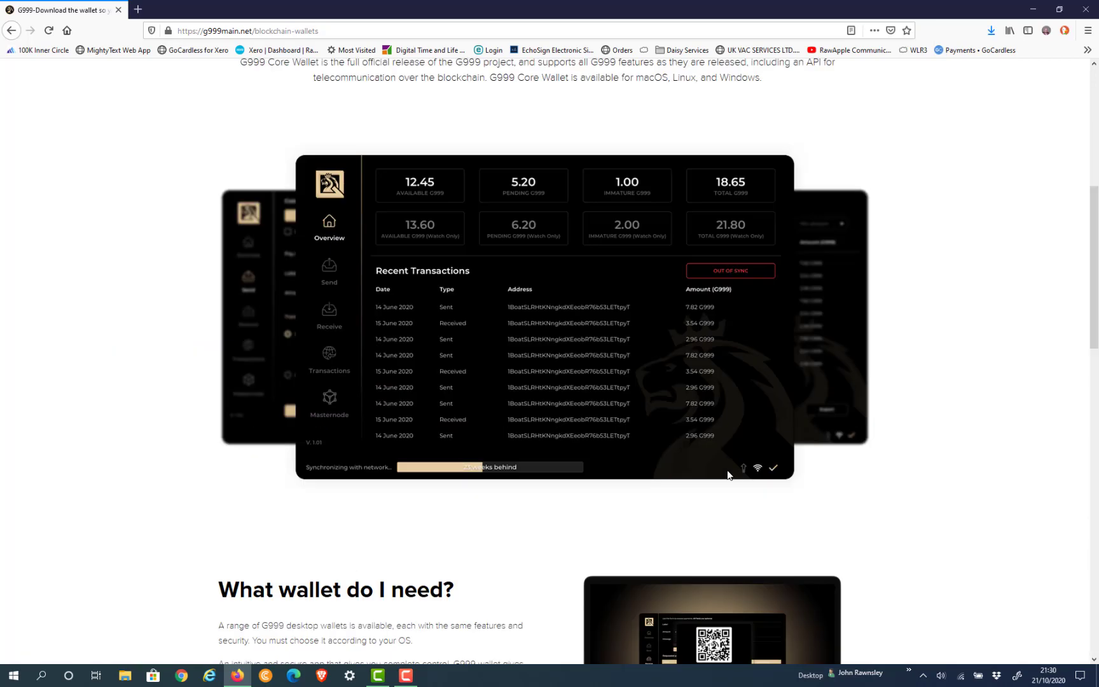
pyautogui.click(124, 676)
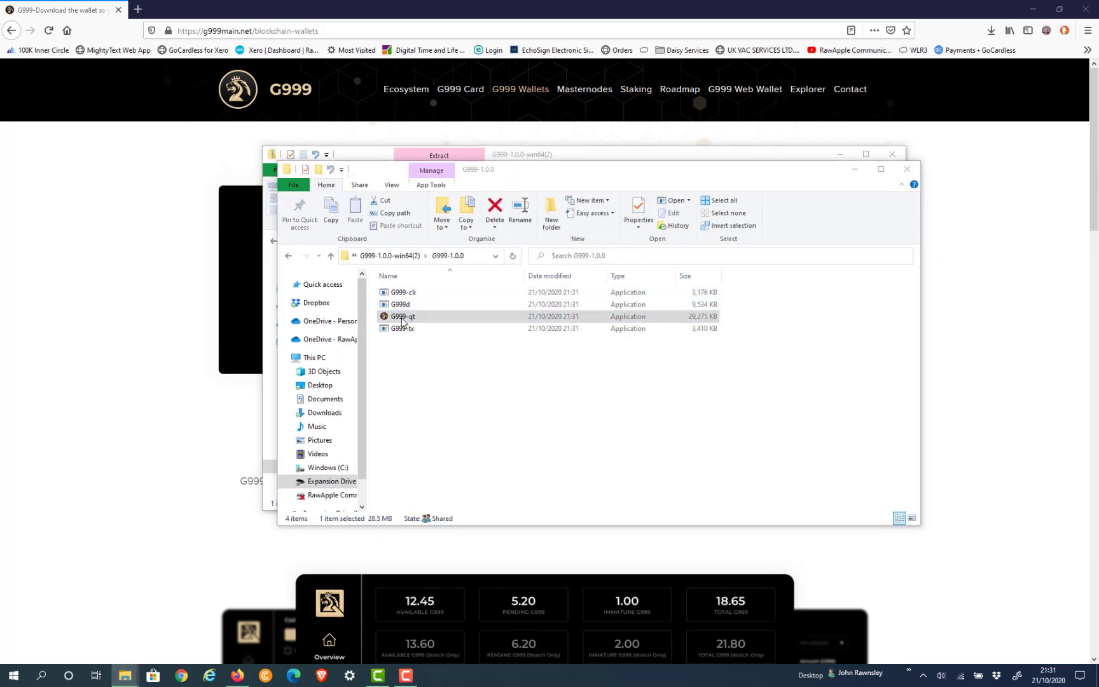
# Run G999-qt, bypassing the SmartScreen warning with Run anyway.
pyautogui.doubleClick(400, 317)
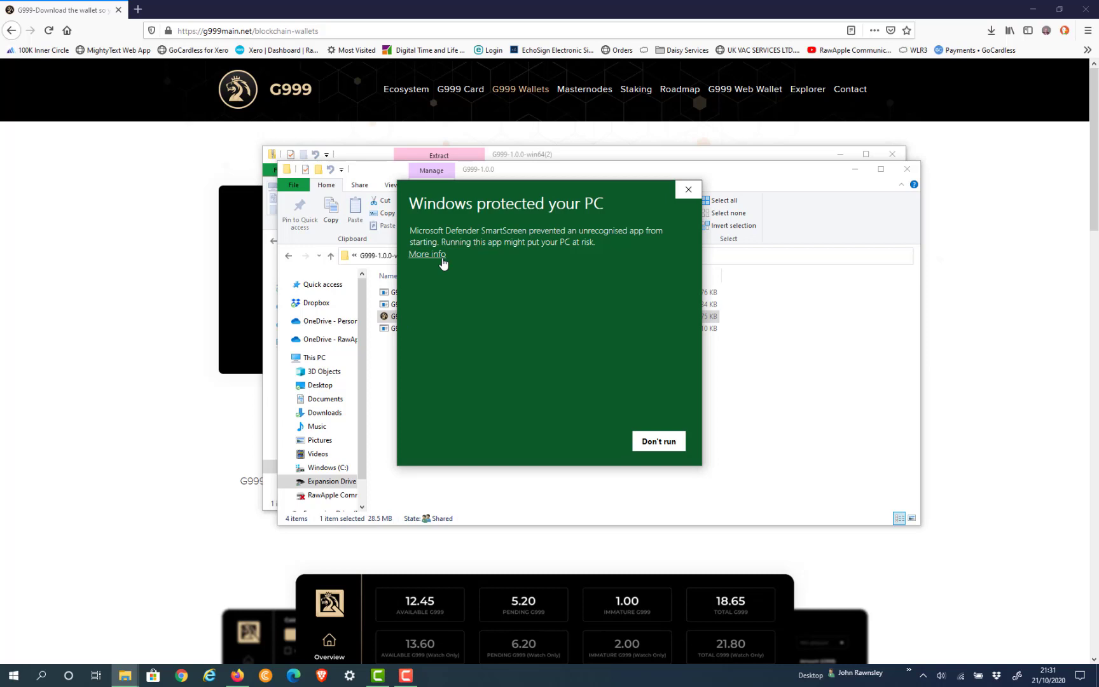
pyautogui.click(427, 254)
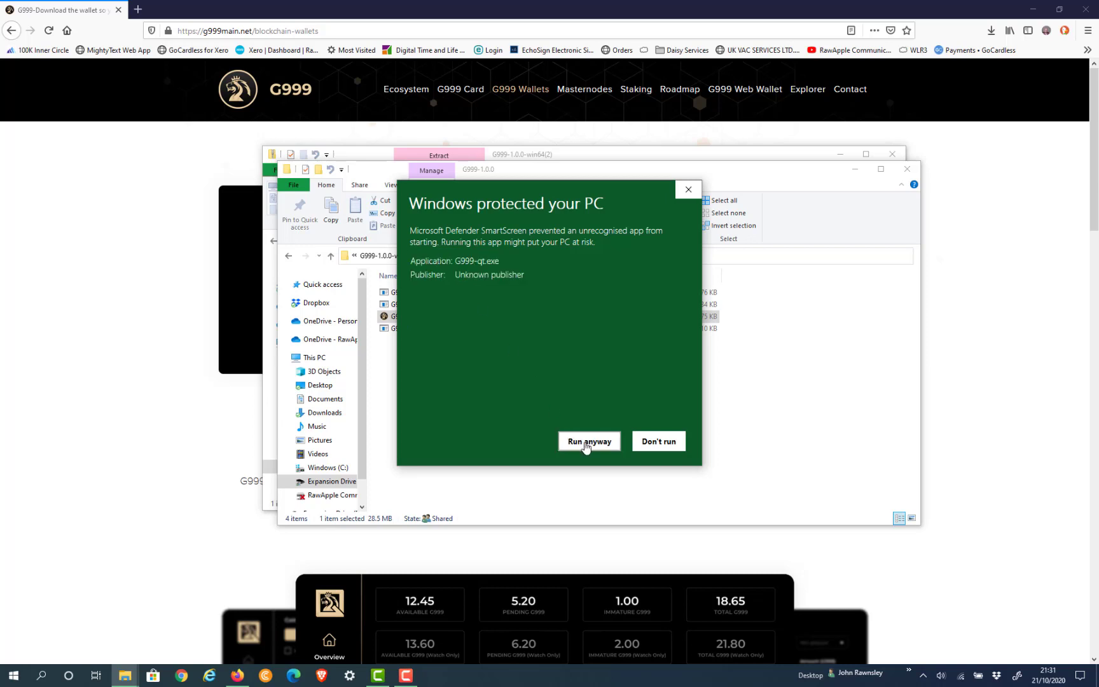
pyautogui.click(589, 441)
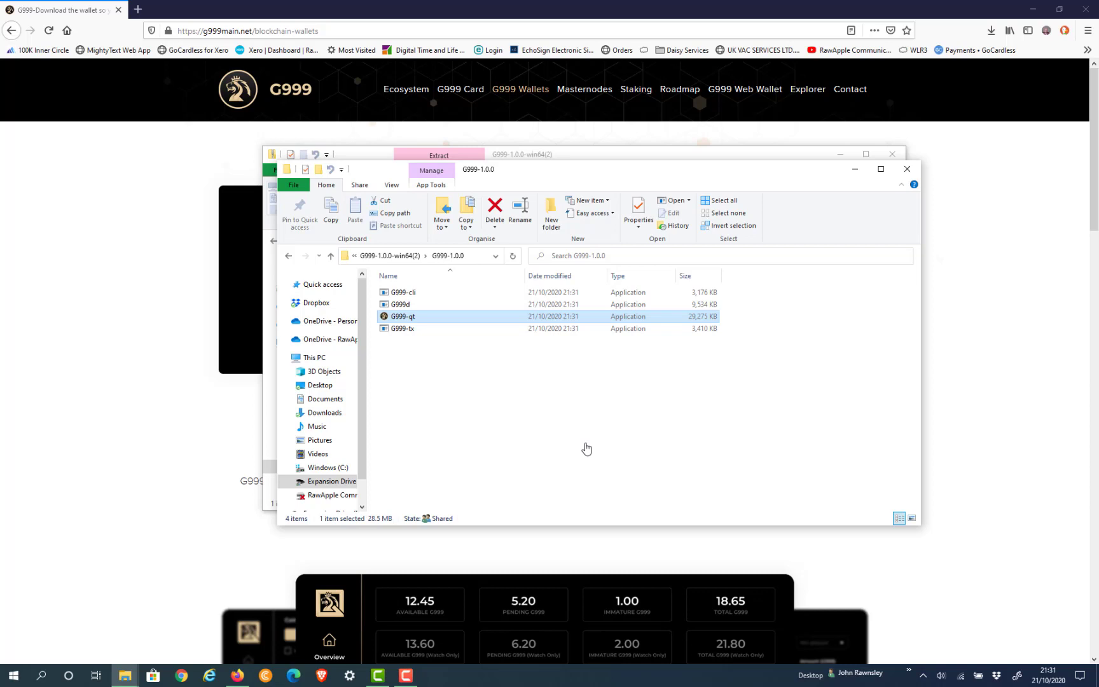
# In the G999 Core welcome dialog, choose a custom data directory and browse for it.
pyautogui.doubleClick(402, 316)
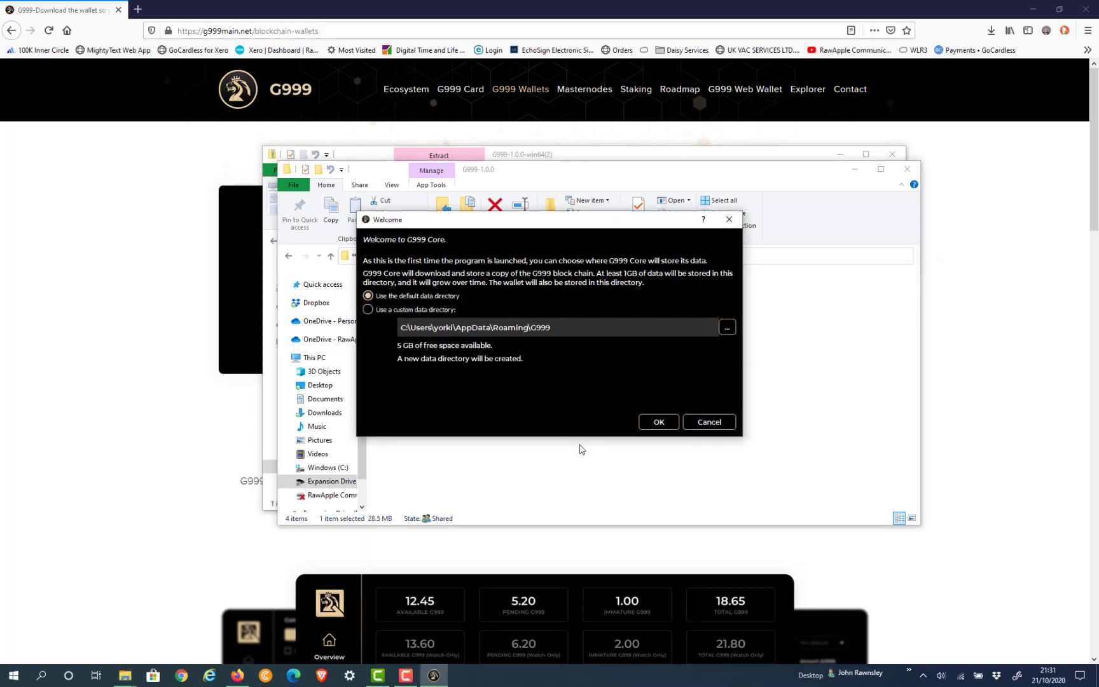
pyautogui.click(367, 310)
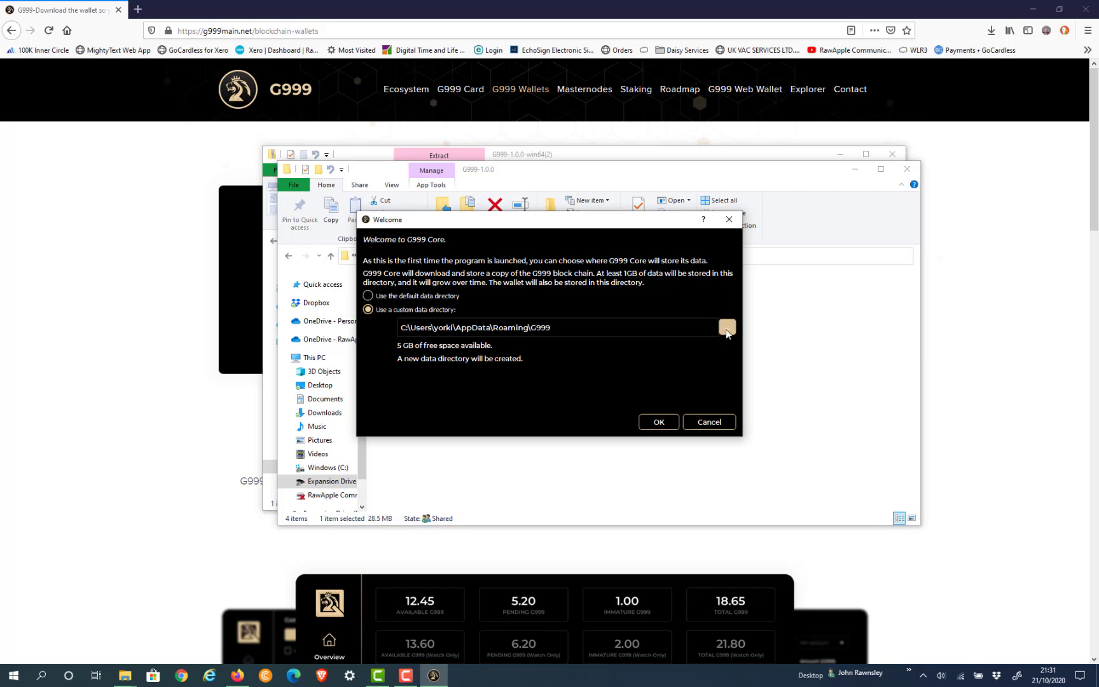
pyautogui.click(727, 328)
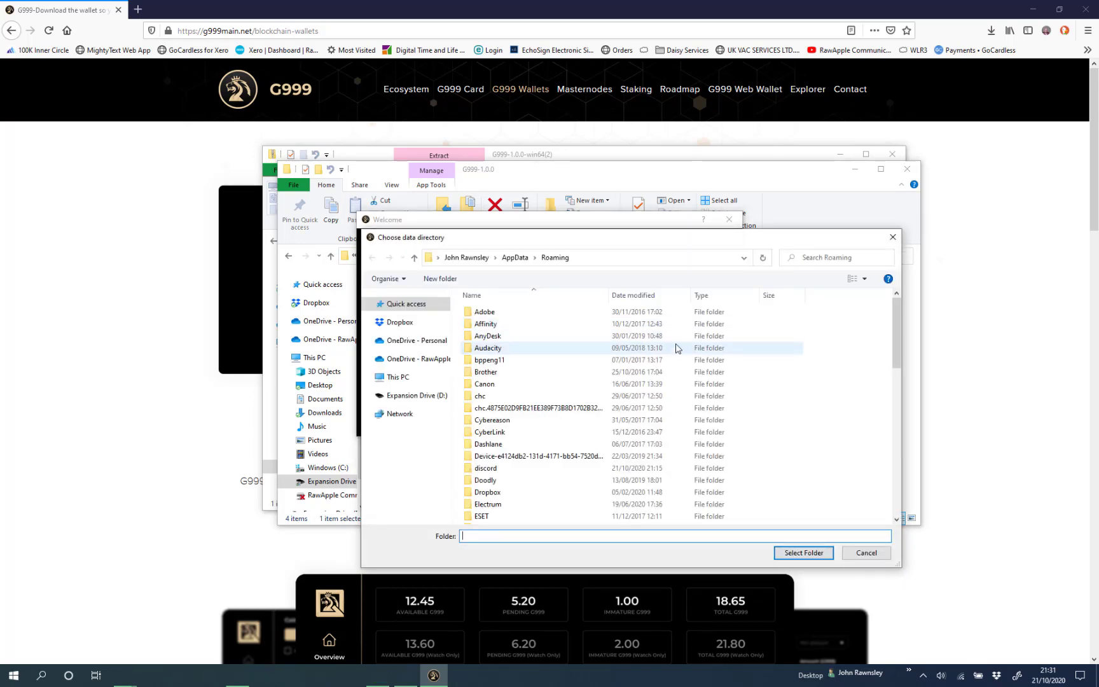
# Navigate to C:\G999\data and select it as the wallet's data directory.
pyautogui.click(368, 377)
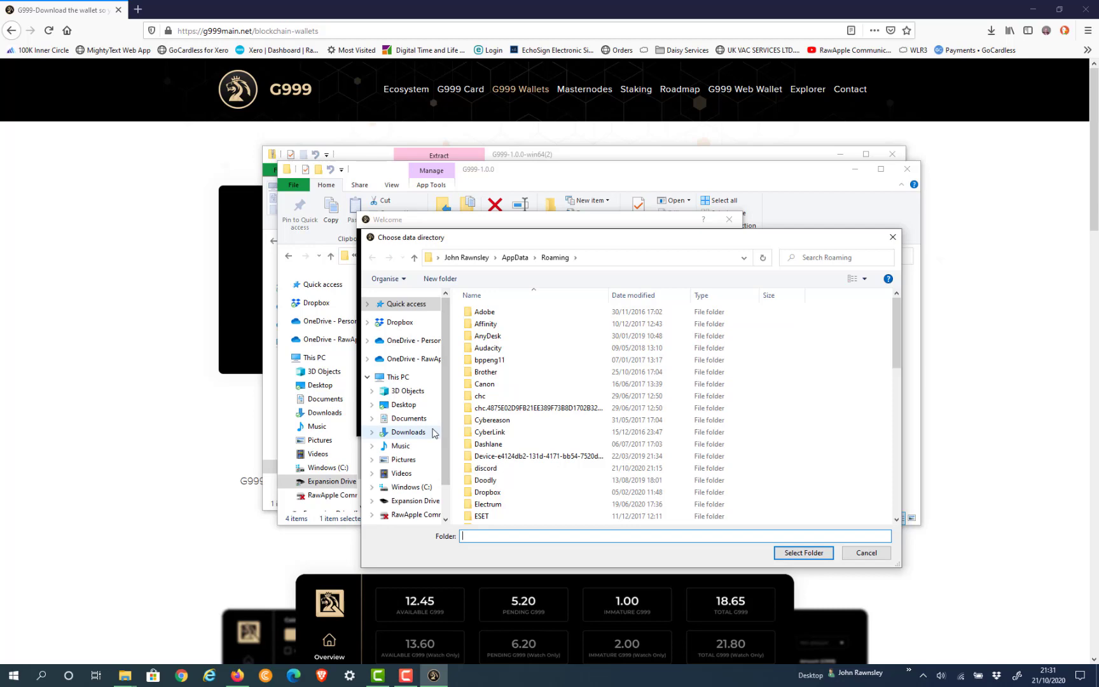
pyautogui.click(410, 487)
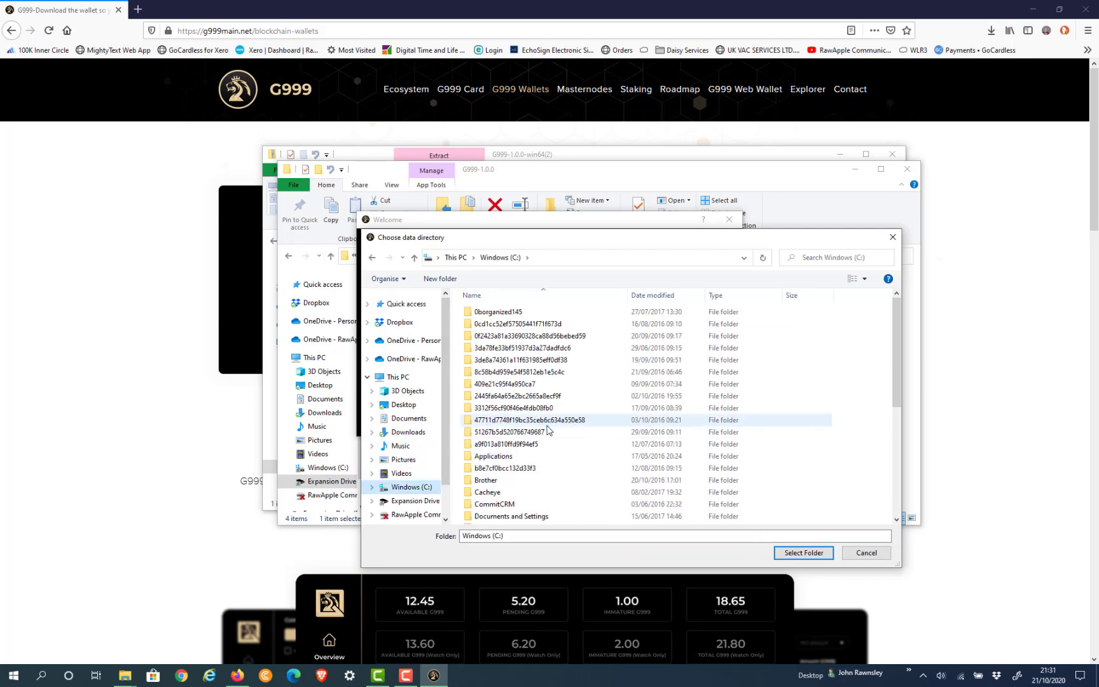
pyautogui.scroll(-3)
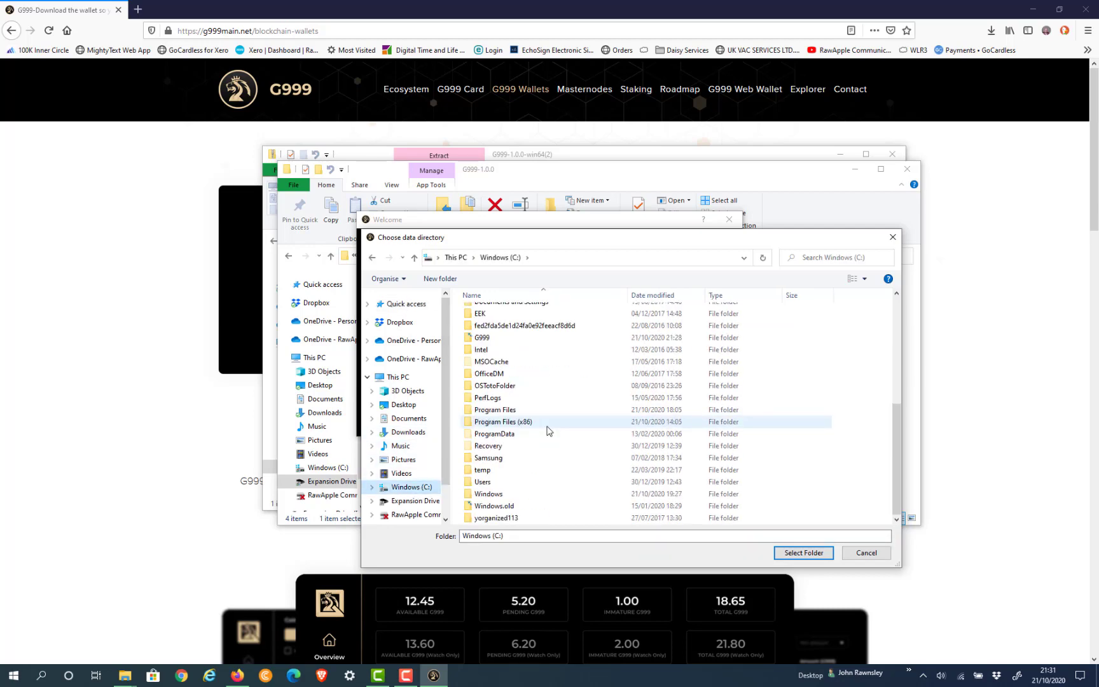
pyautogui.moveTo(527, 432)
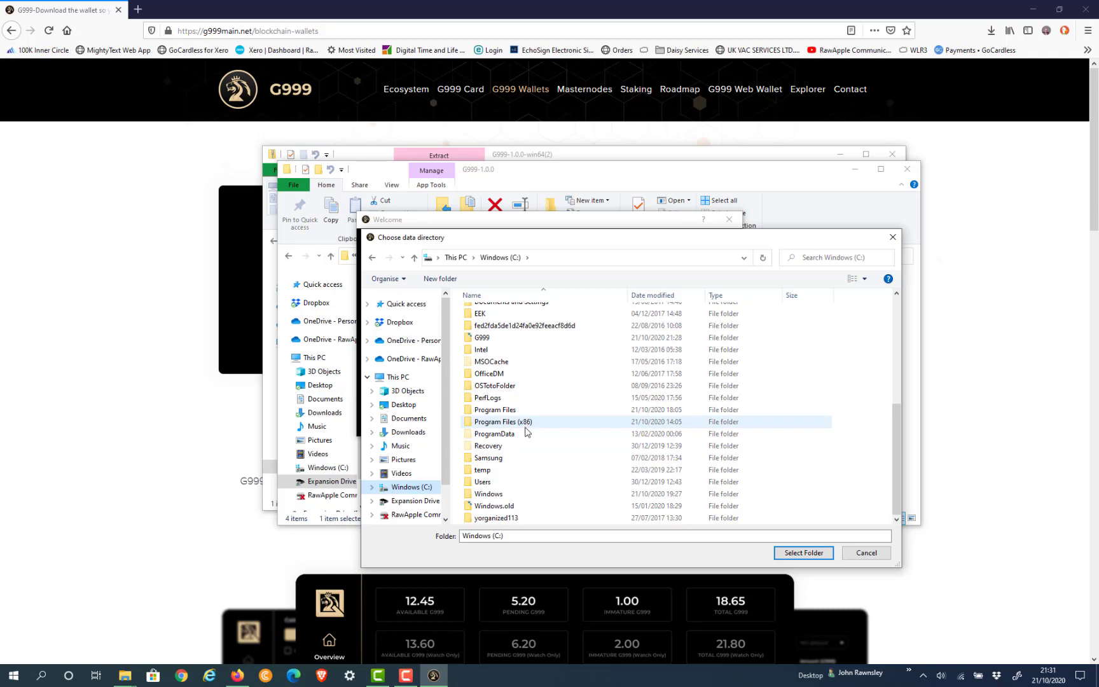
pyautogui.doubleClick(482, 337)
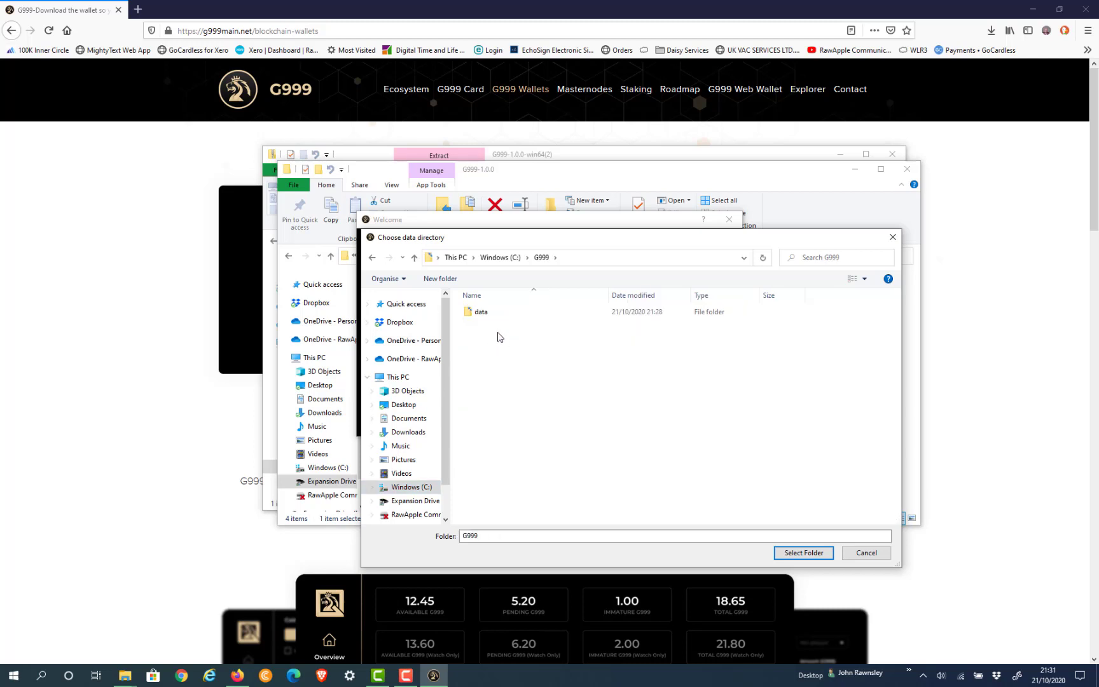
pyautogui.doubleClick(481, 312)
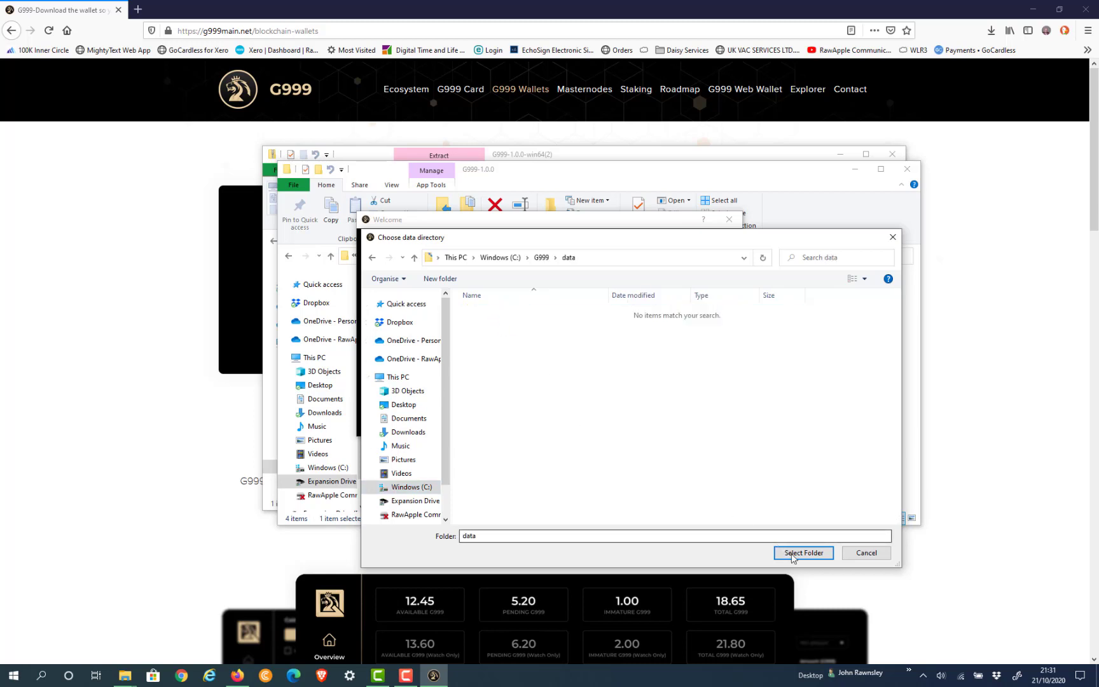
pyautogui.click(803, 553)
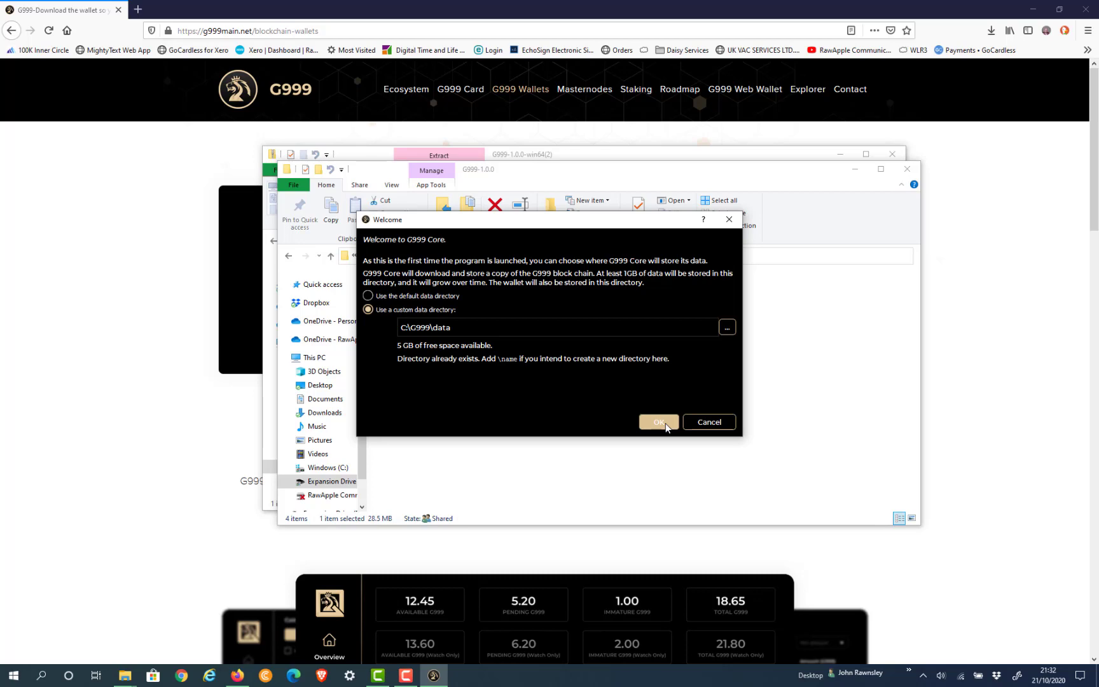
# Confirm C:\G999\data as the data directory and relaunch G999-qt, uncovering its loading screen.
pyautogui.click(658, 421)
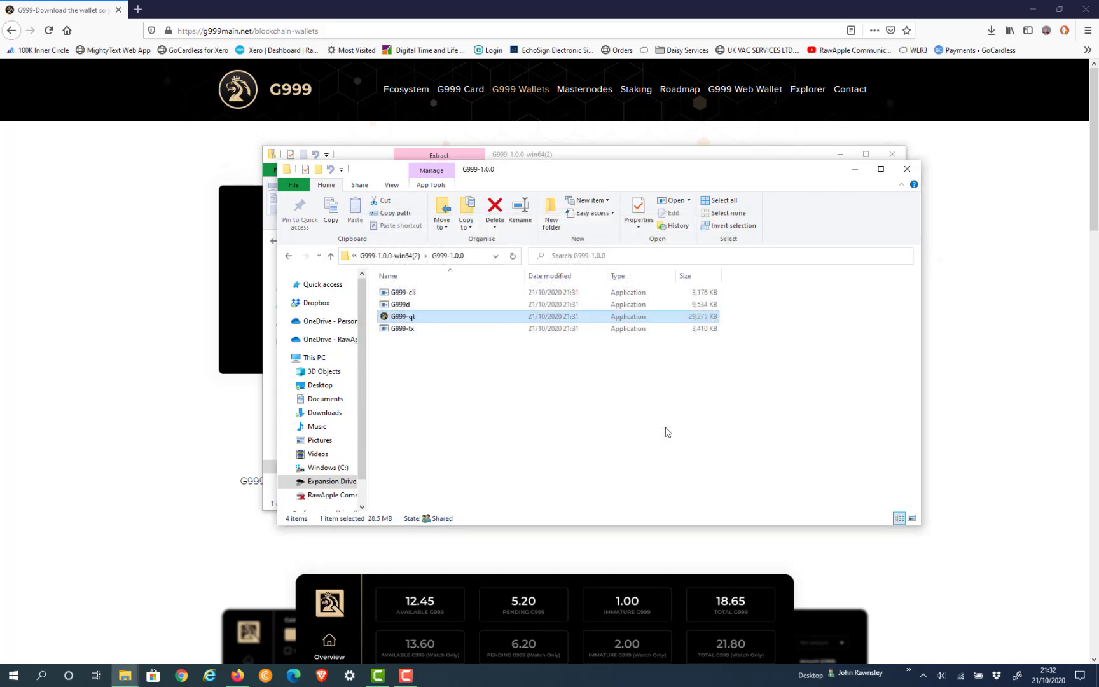
pyautogui.doubleClick(402, 316)
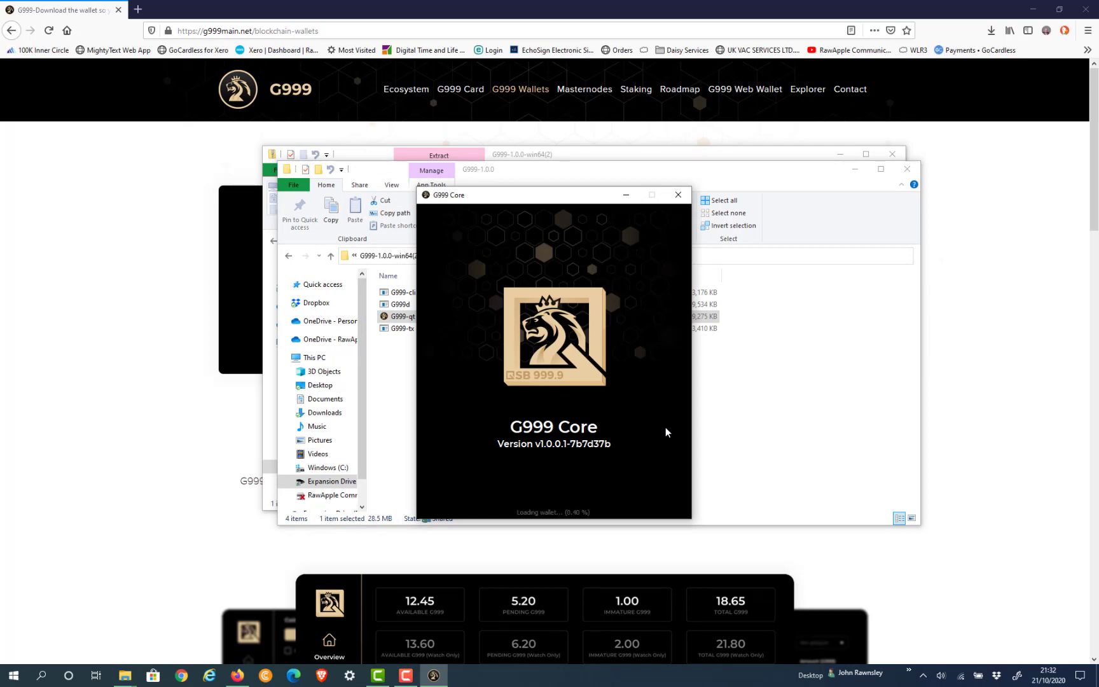
pyautogui.moveTo(900, 155)
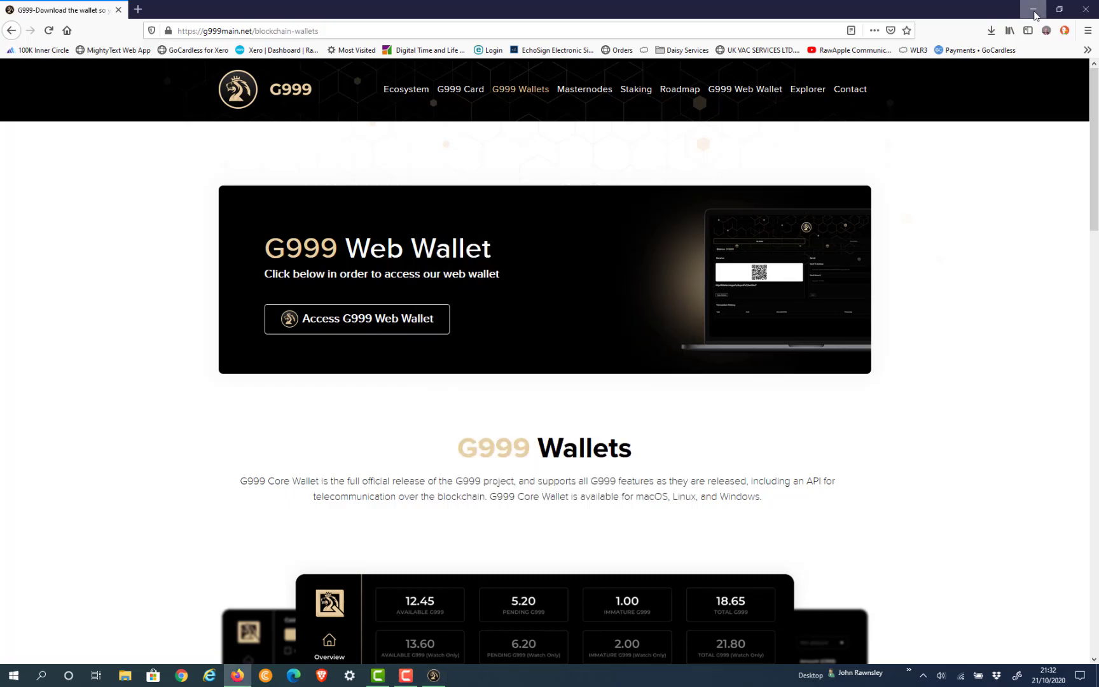
pyautogui.click(1032, 12)
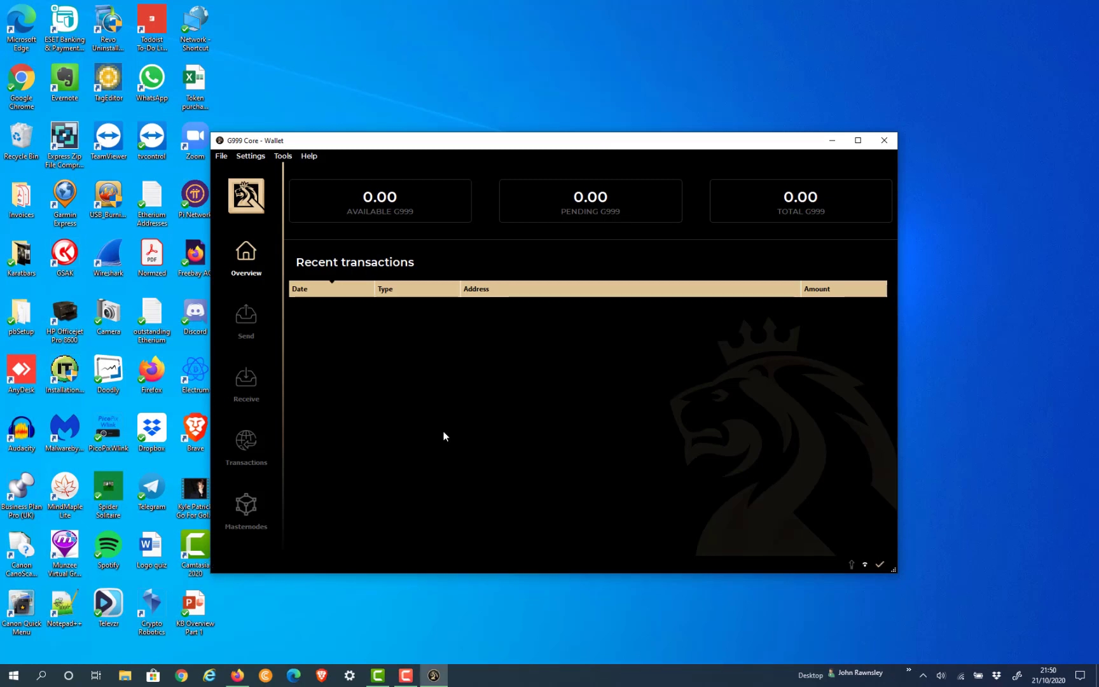
pyautogui.moveTo(275, 168)
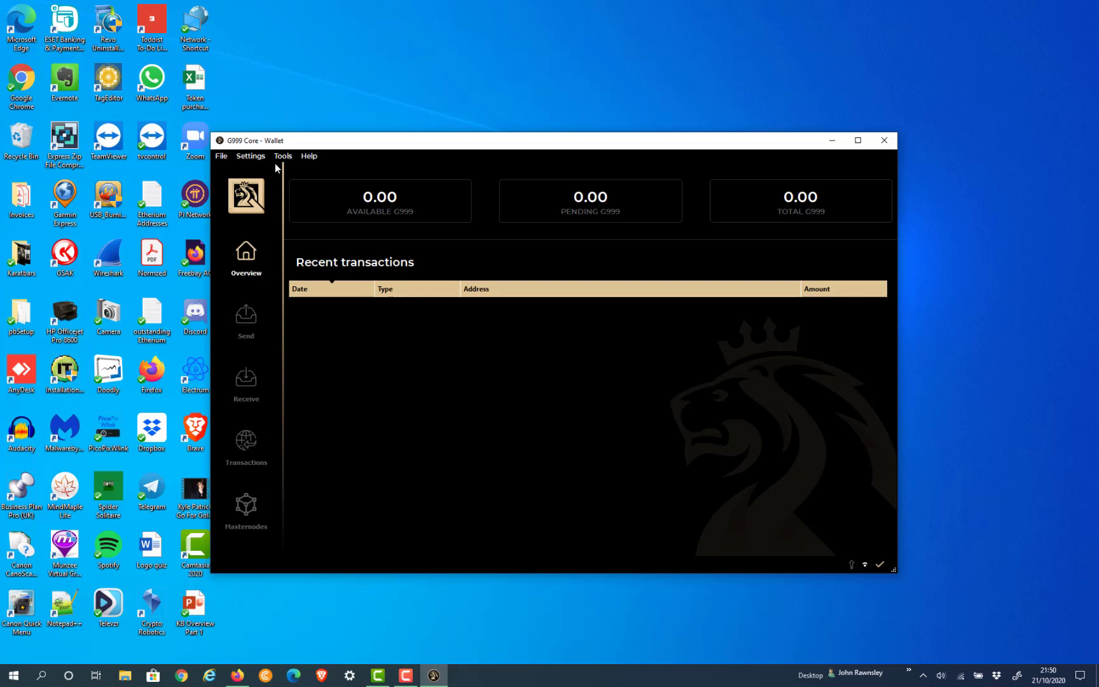
pyautogui.moveTo(342, 638)
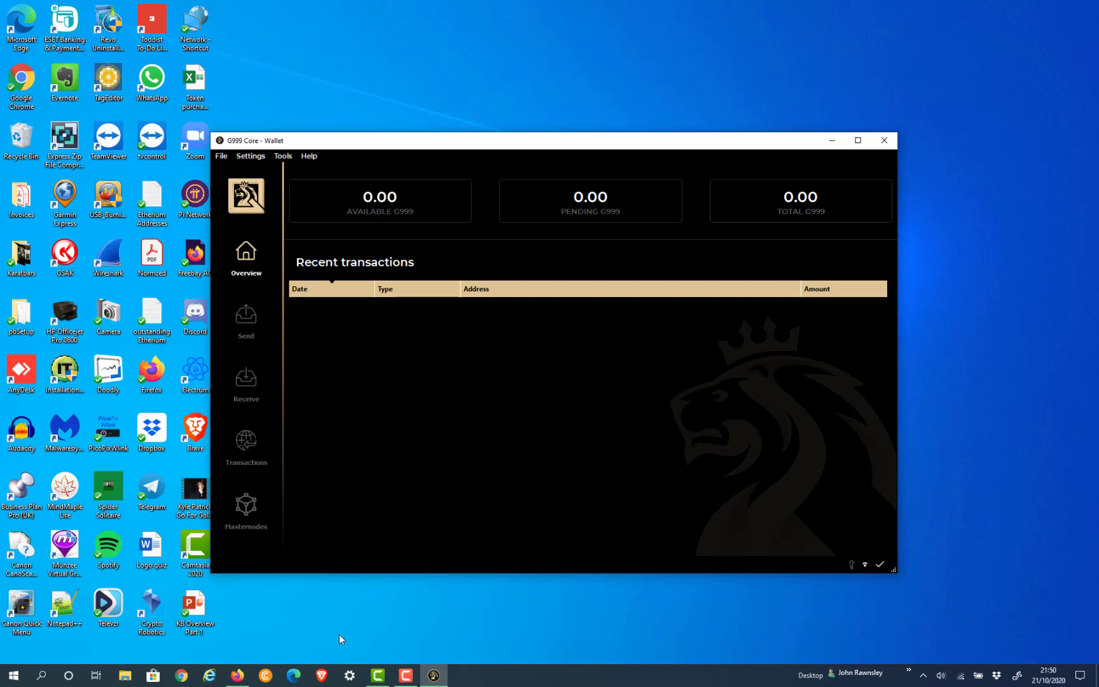